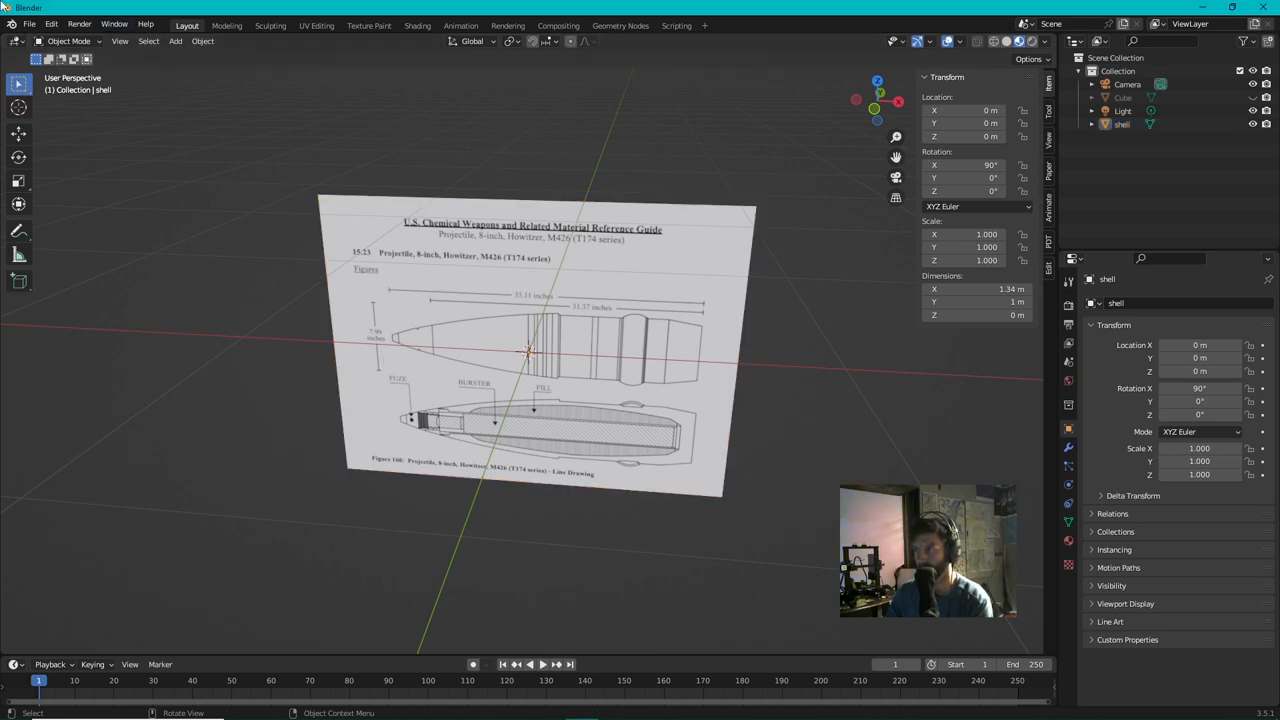
# Step: Import the shell drawing as image plane 'shell.001' and hide the original plane
pyautogui.click(28, 24)
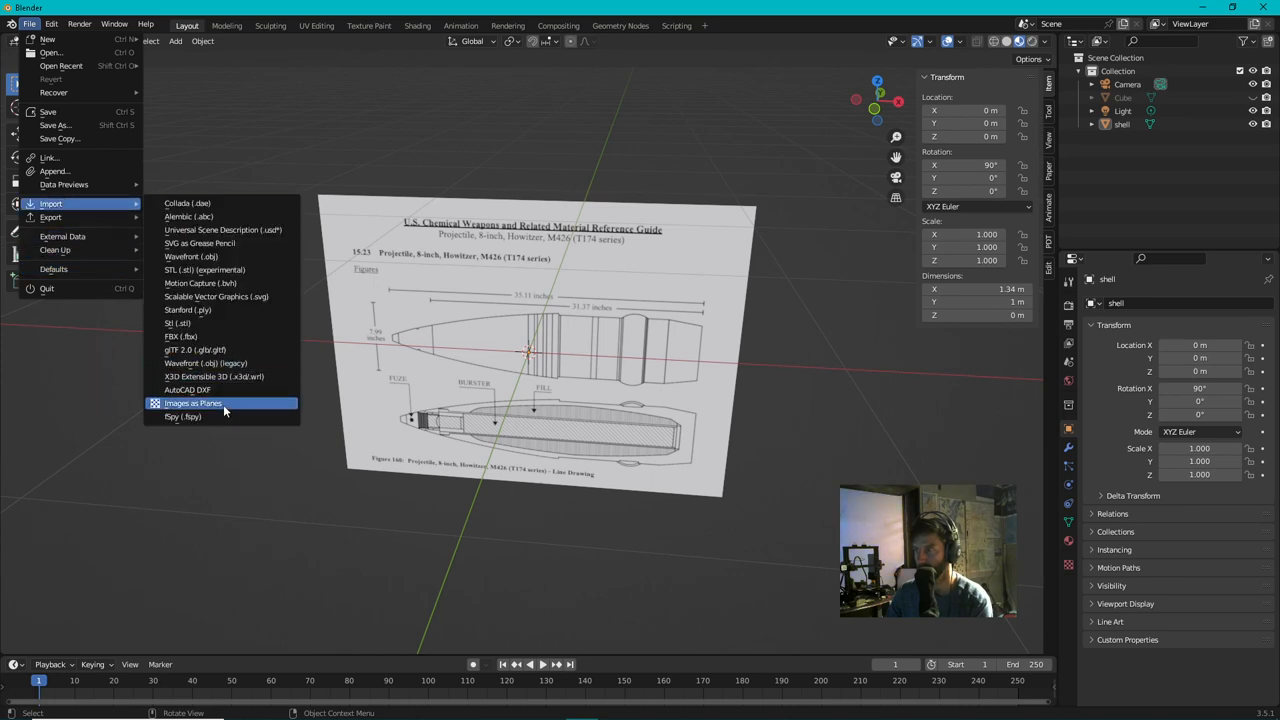
pyautogui.click(192, 402)
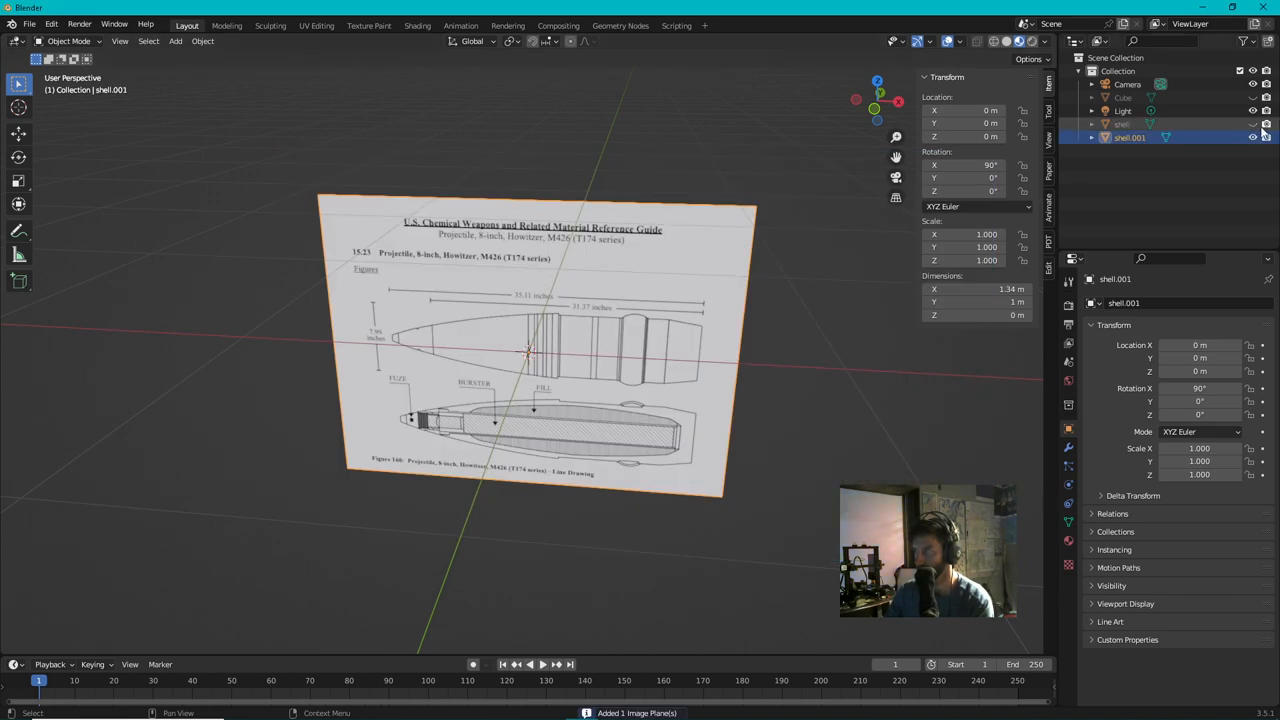
pyautogui.click(1252, 138)
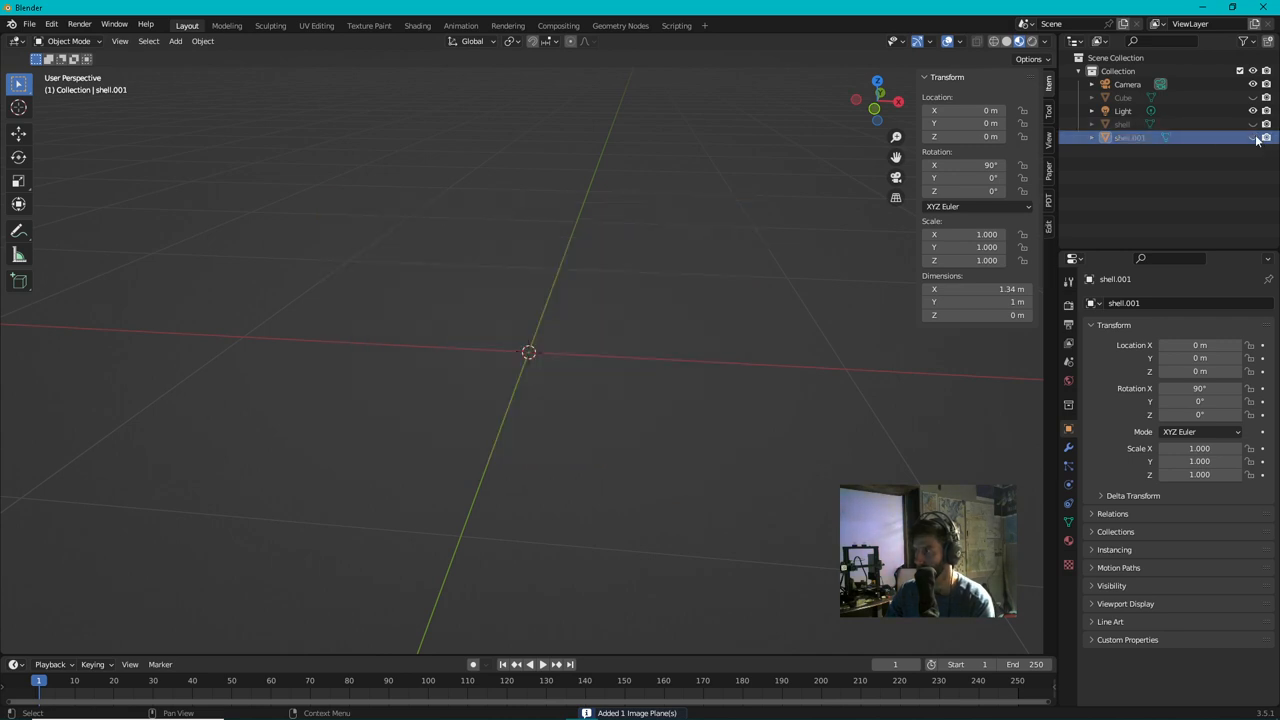
pyautogui.click(1252, 136)
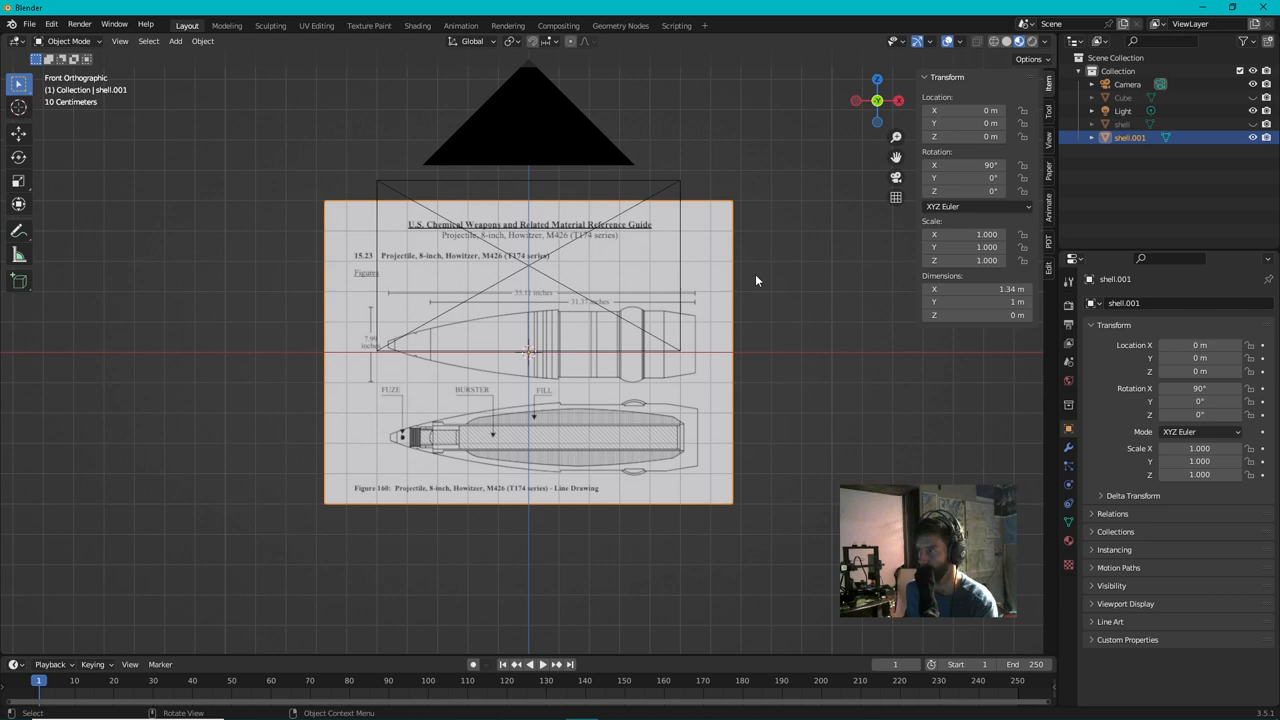
pyautogui.moveTo(640, 256)
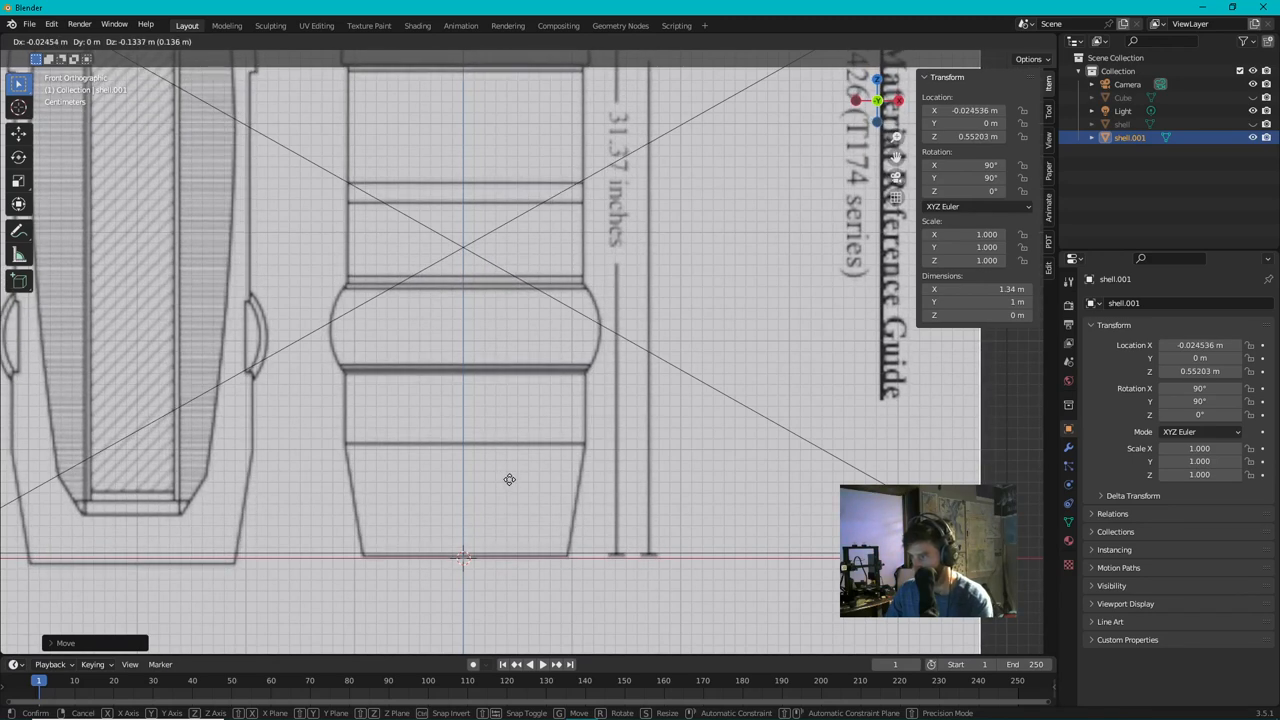
# Step: Stand the reference plane upright and place the shell's base at the world origin
pyautogui.click(600, 400)
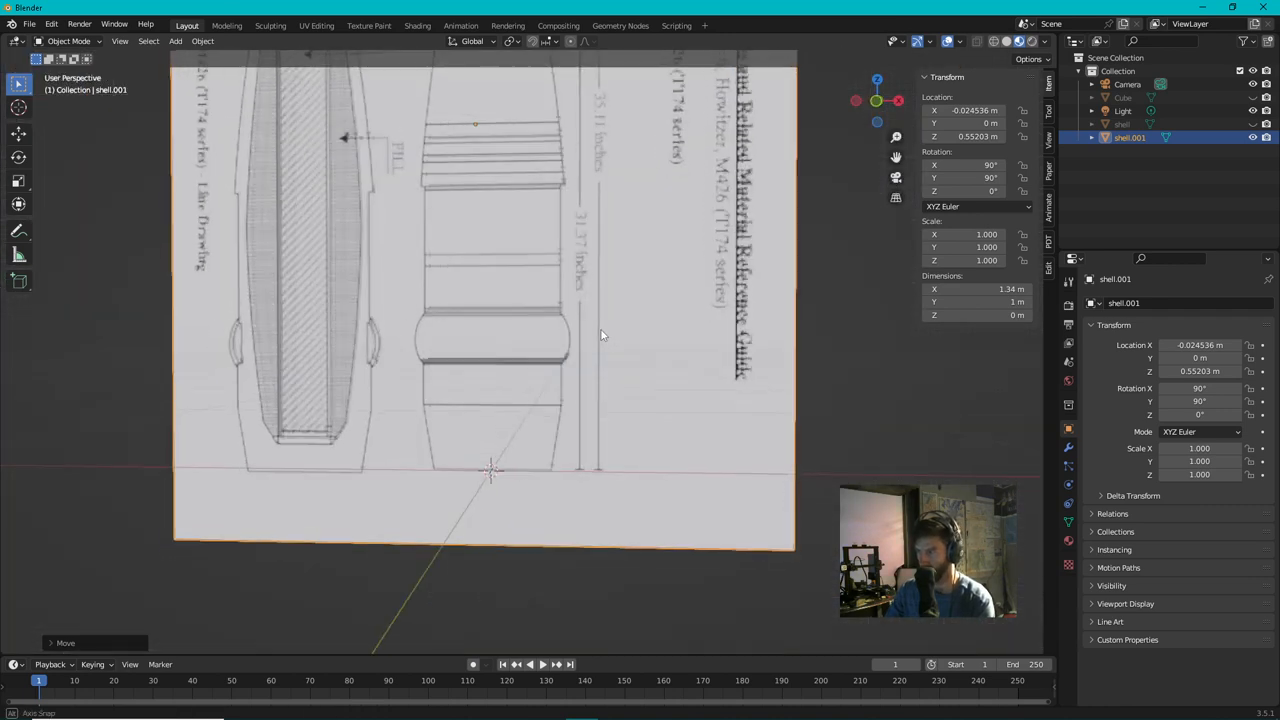
pyautogui.moveTo(600, 336); pyautogui.dragTo(490, 448)
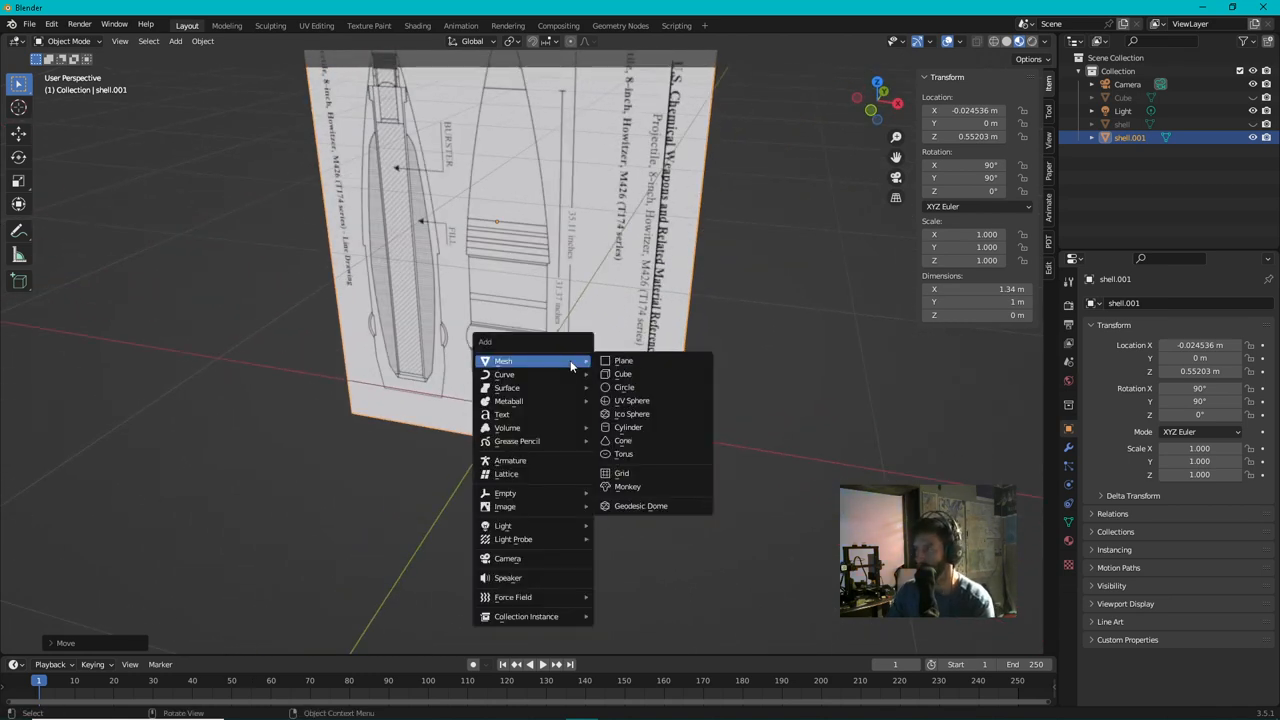
# Step: Add a cylinder, shrink and flatten it to match the band near the shell's base
pyautogui.click(628, 428)
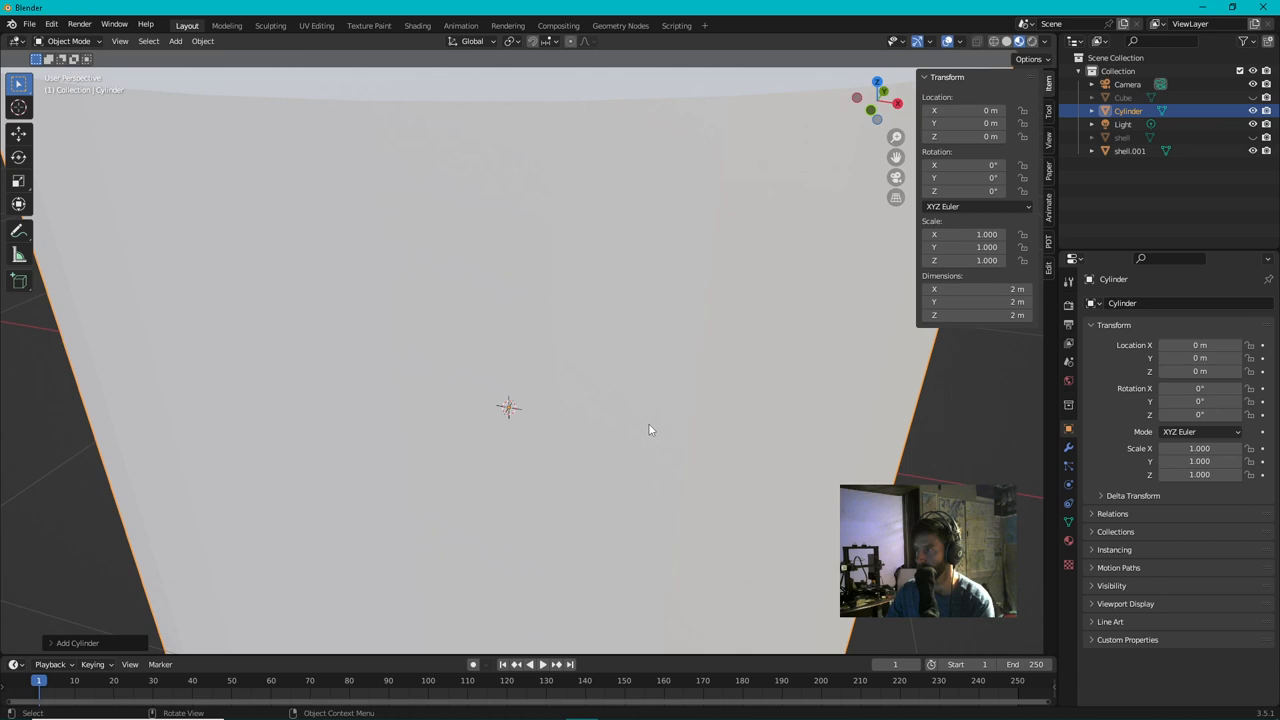
pyautogui.press('s')
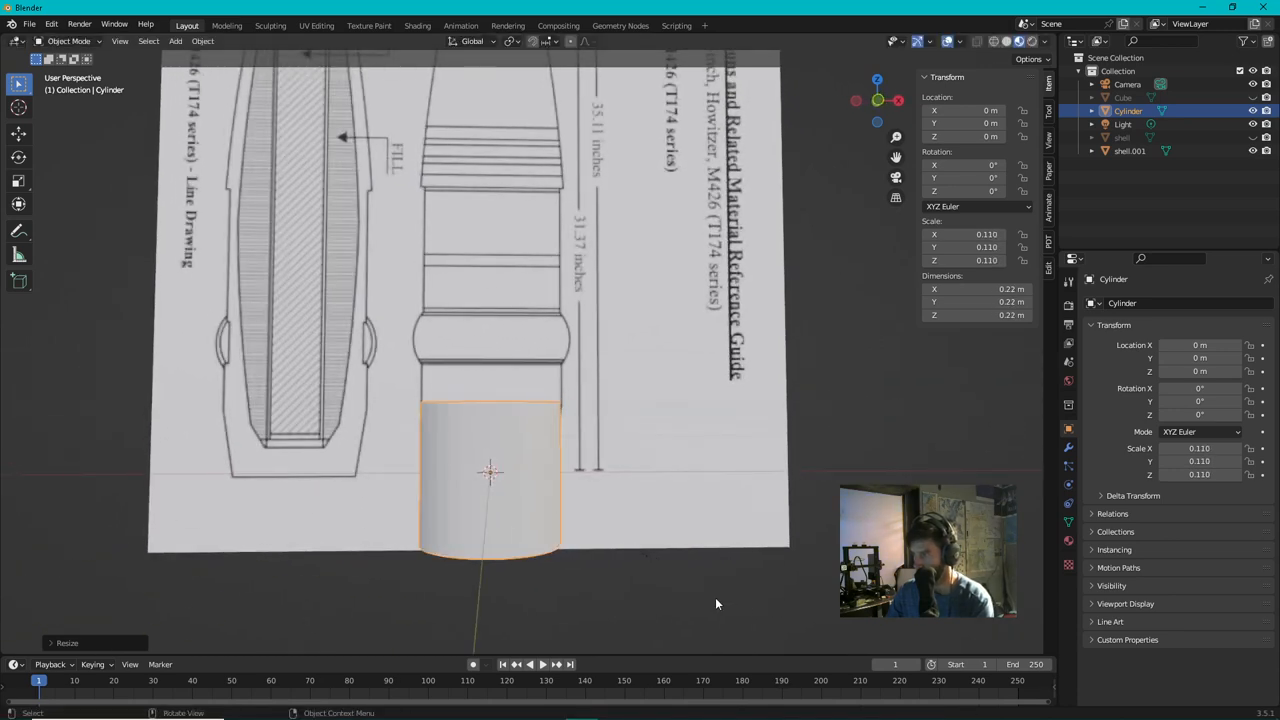
pyautogui.moveTo(748, 602)
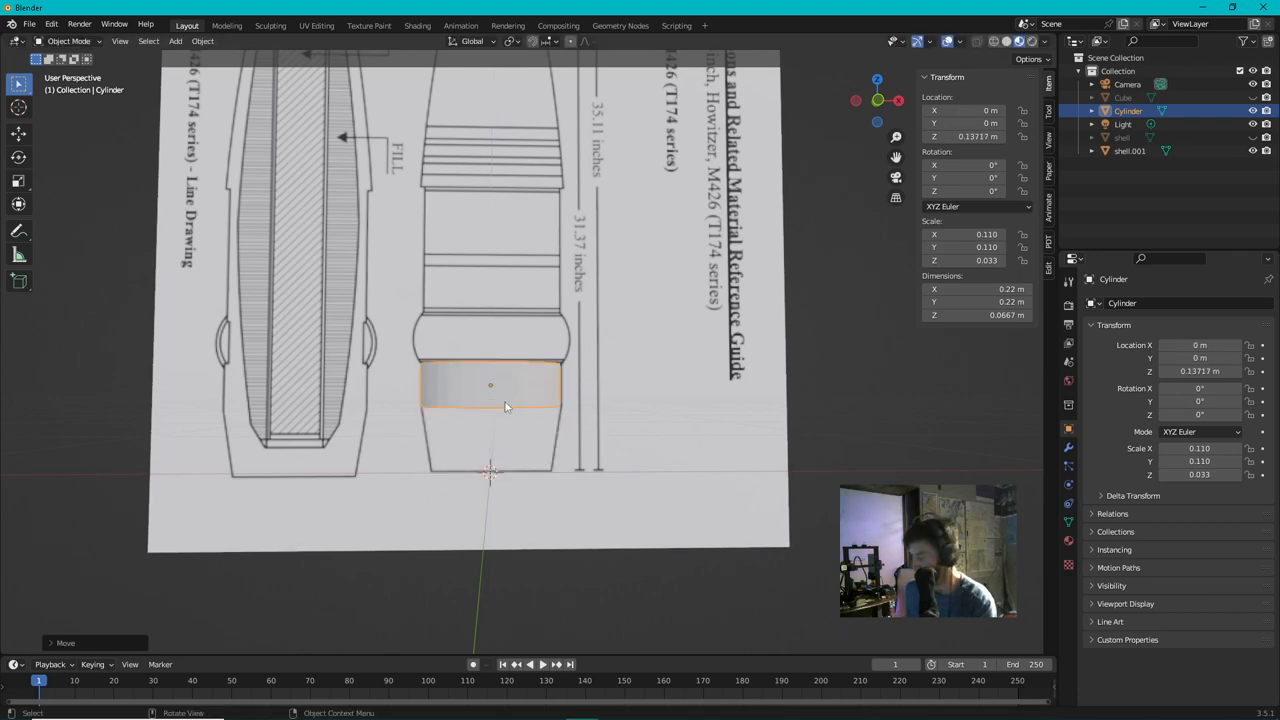
pyautogui.press('KP_1')
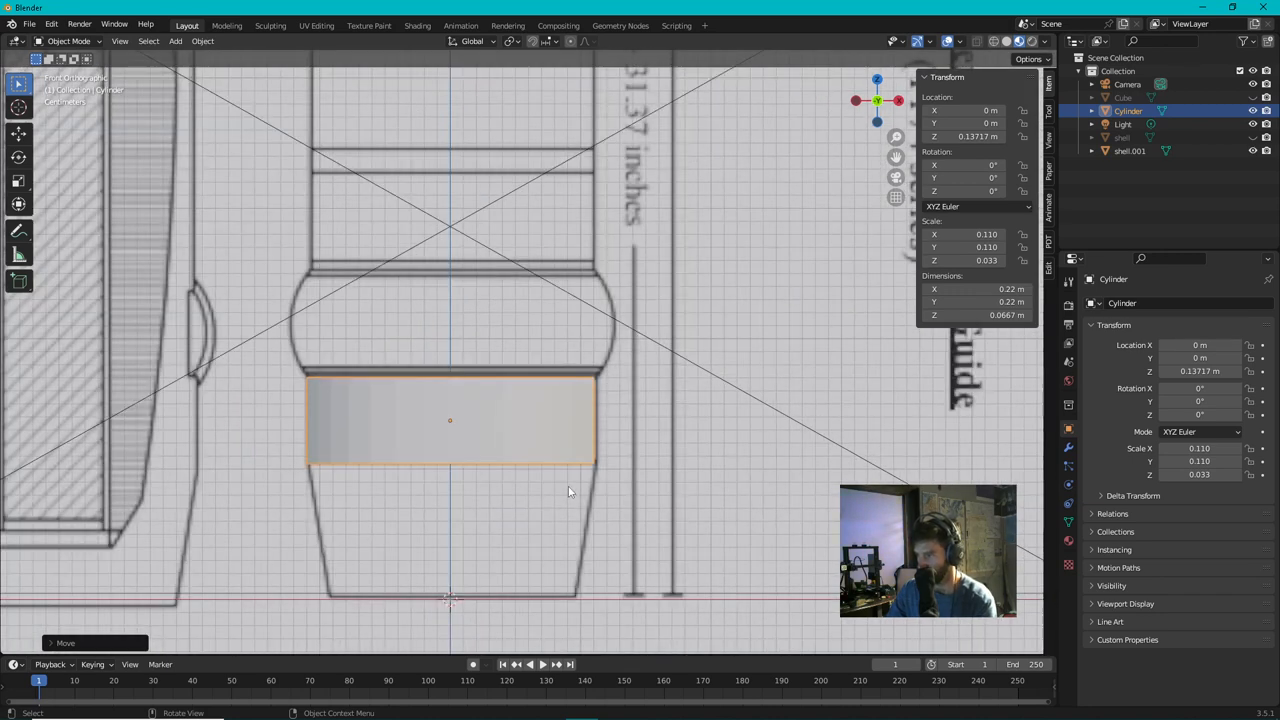
pyautogui.press('Tab')
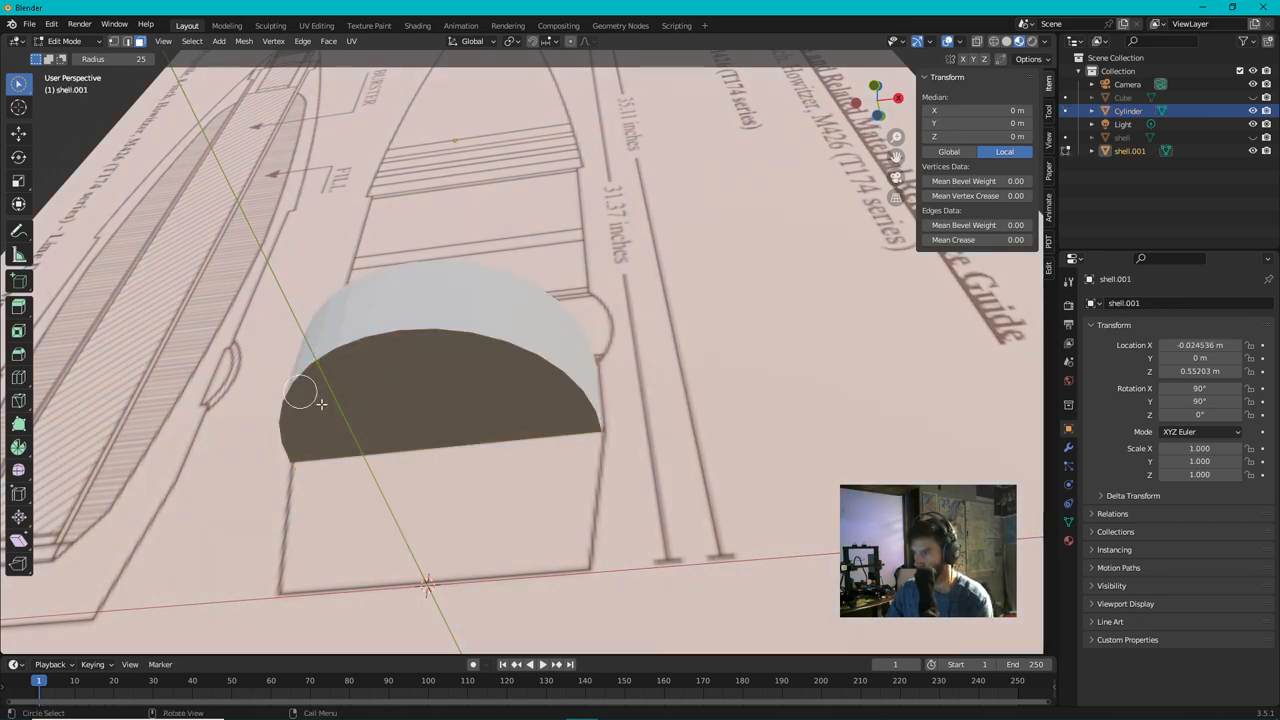
# Step: Delete the cylinder's top and bottom cap faces, leaving an open tube
pyautogui.click(404, 370)
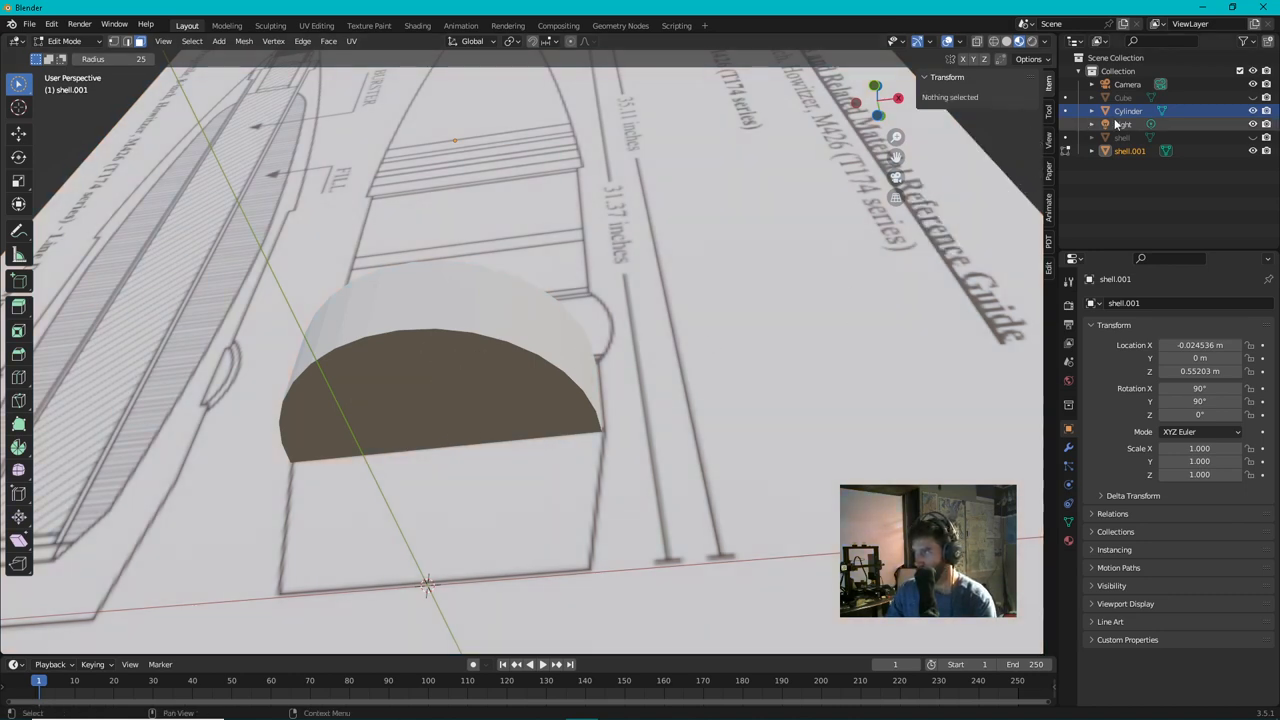
pyautogui.press('Tab')
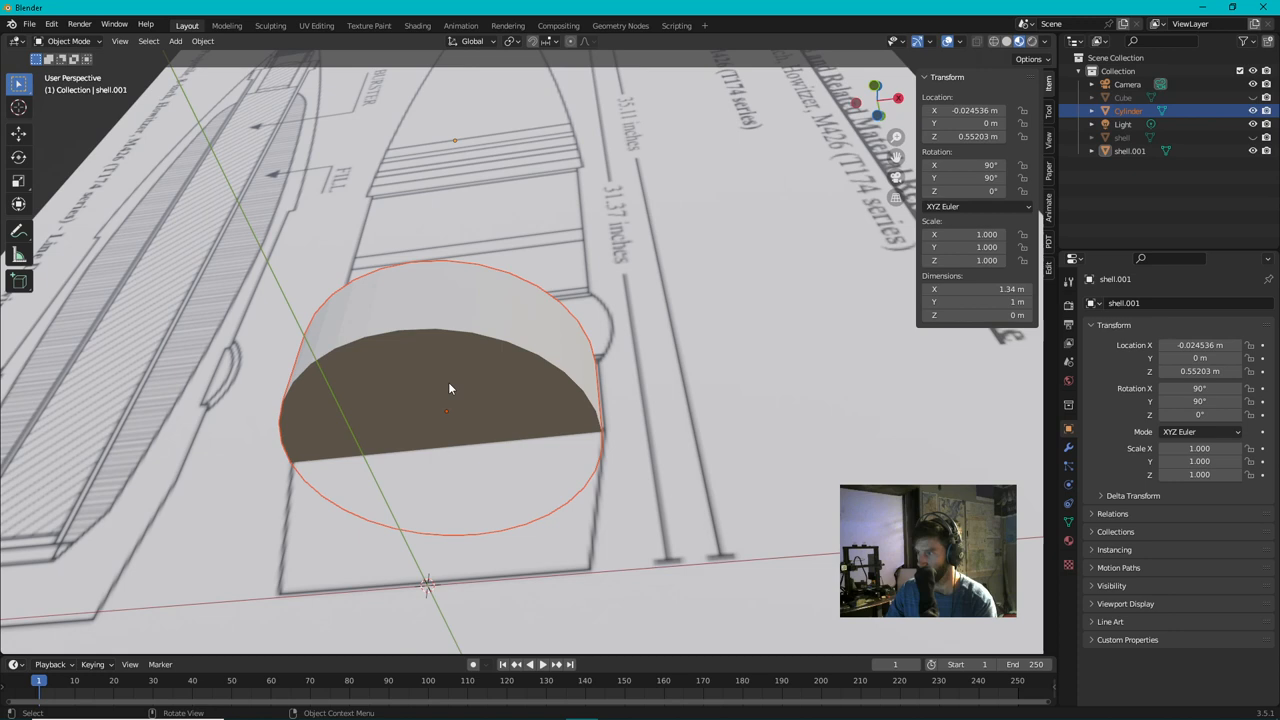
pyautogui.press('Tab')
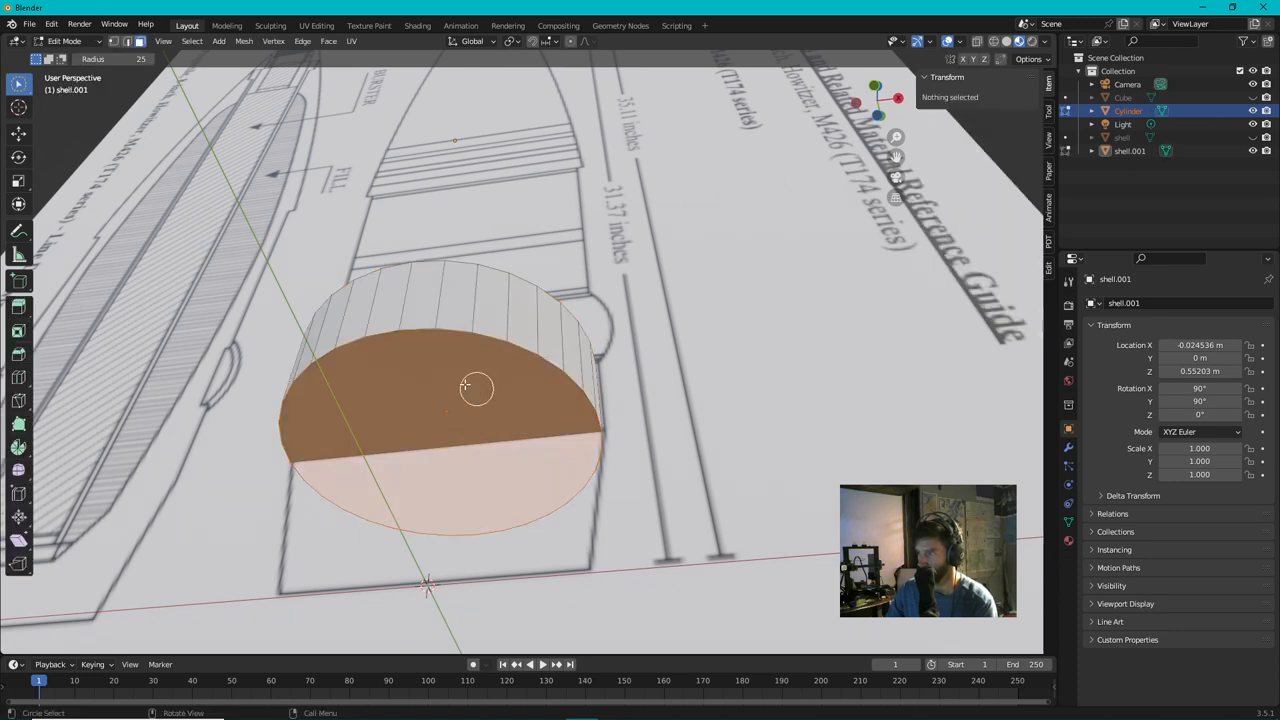
pyautogui.moveTo(468, 436)
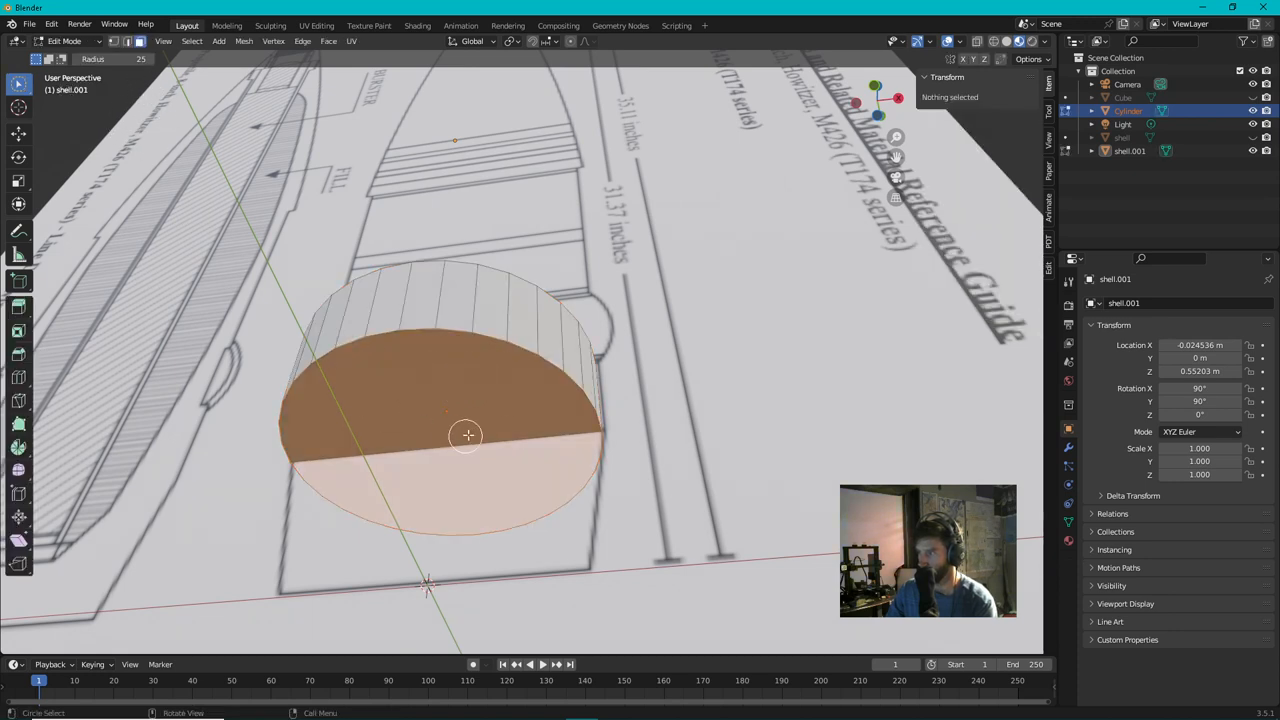
pyautogui.press('x')
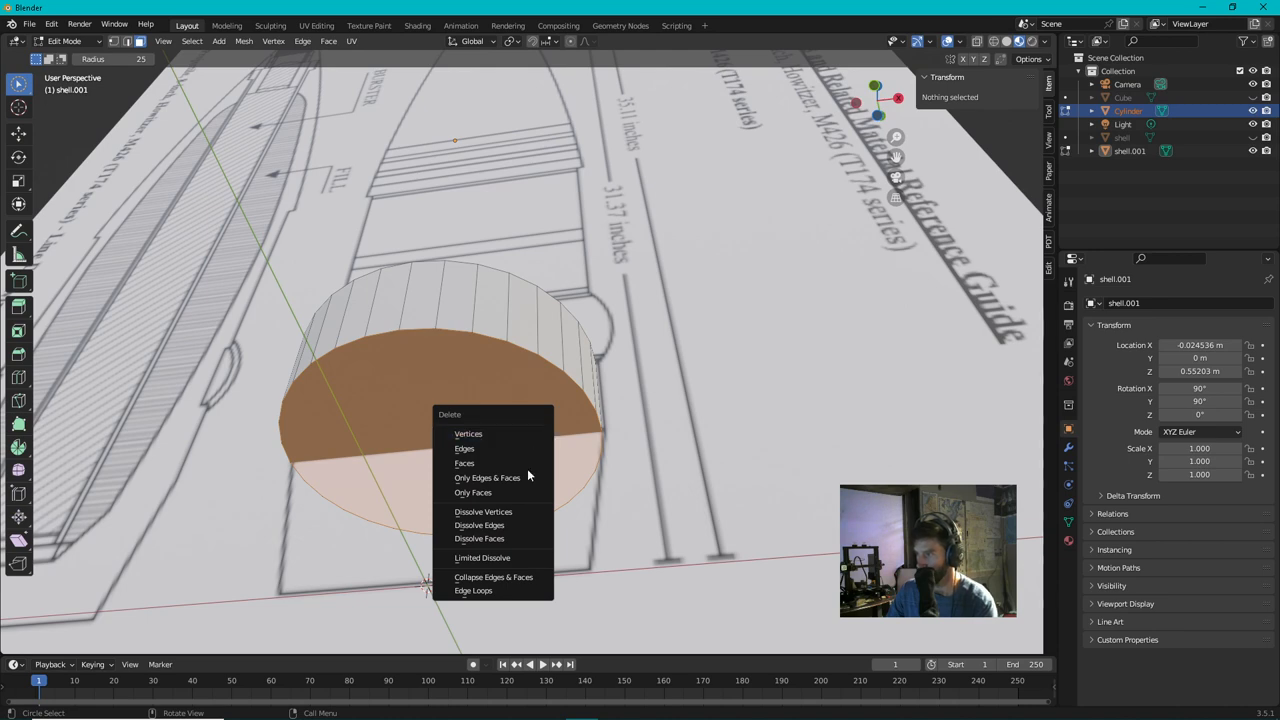
pyautogui.moveTo(490, 492)
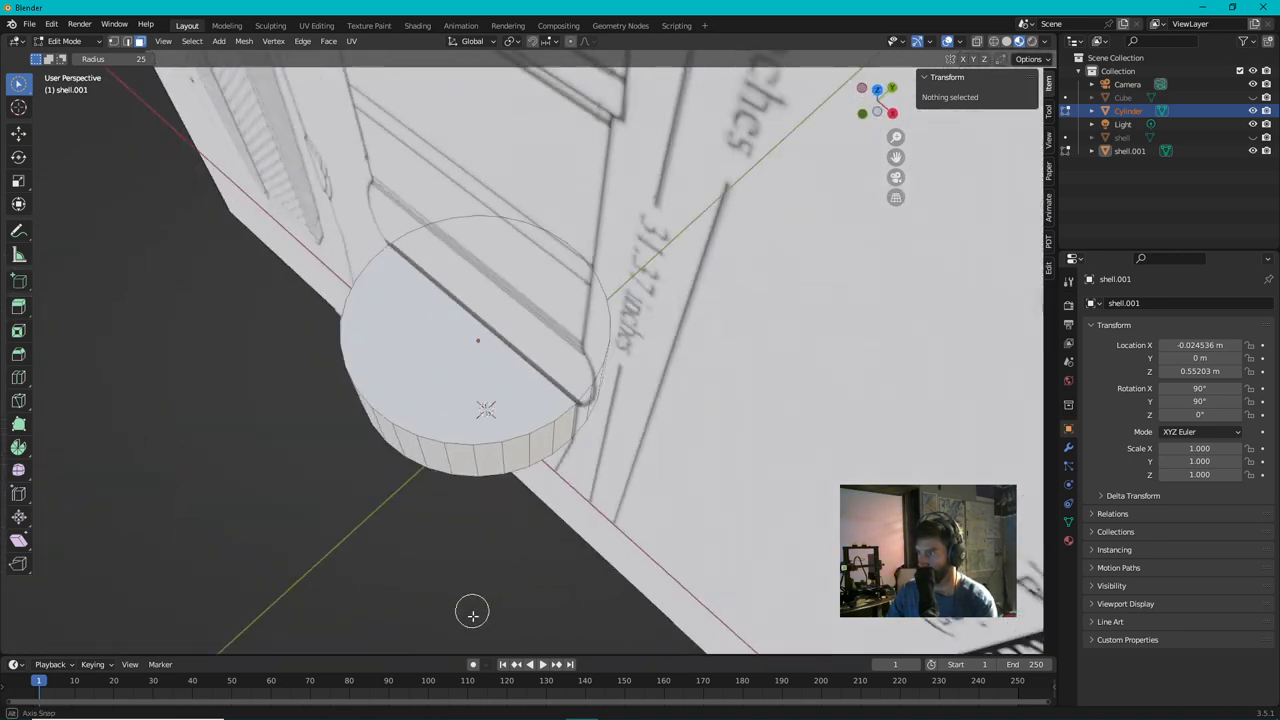
pyautogui.press('x')
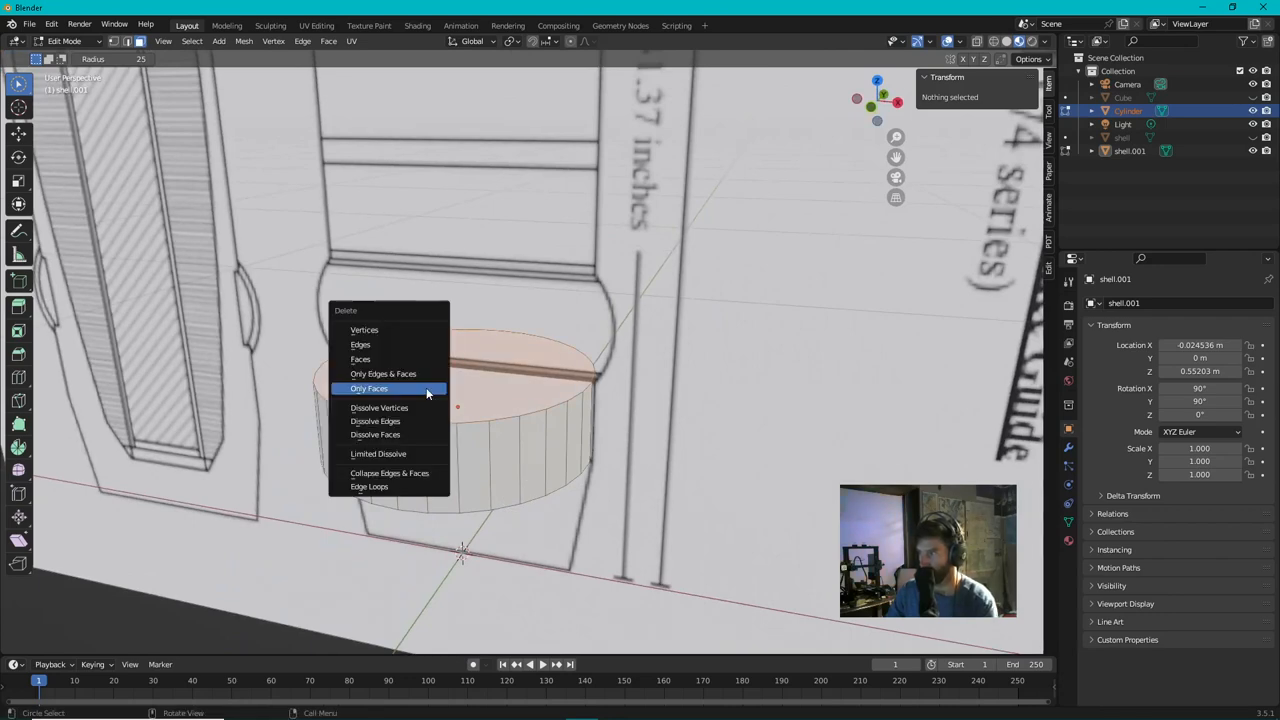
pyautogui.click(368, 388)
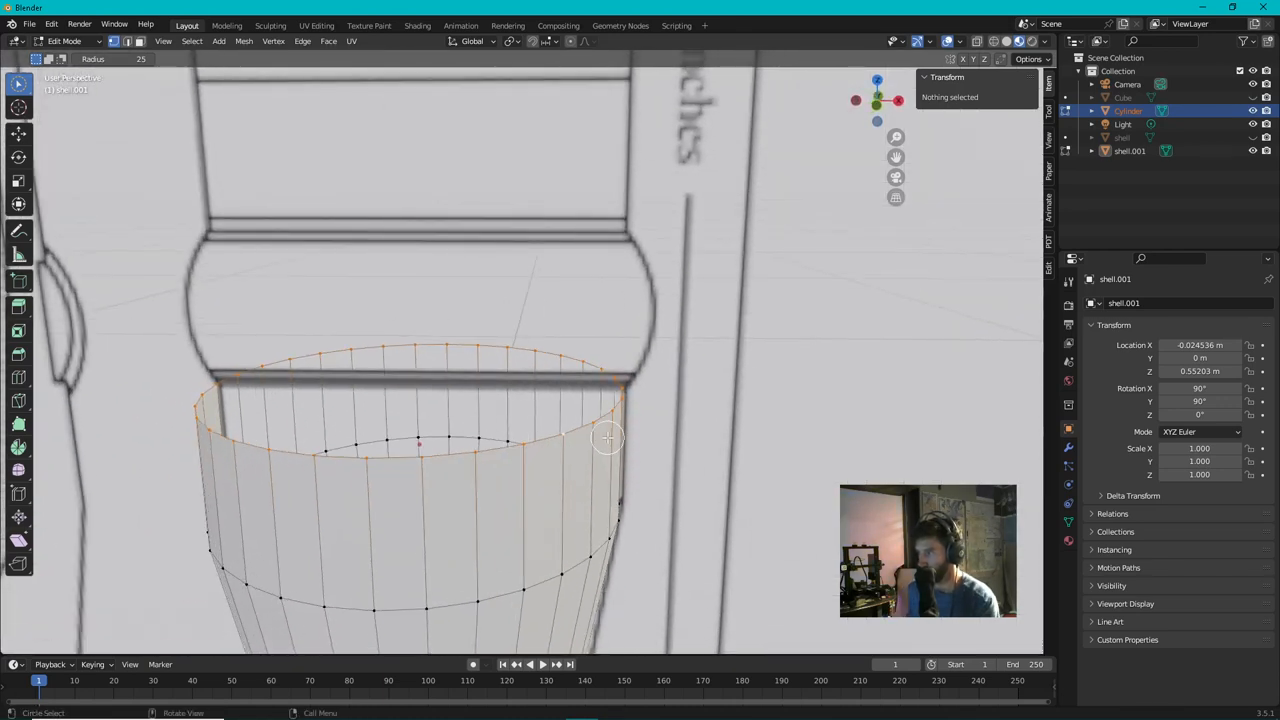
# Step: Extrude the tube's top ring up to the band's lower edge and widen it into the bulge
pyautogui.press('KP_1')
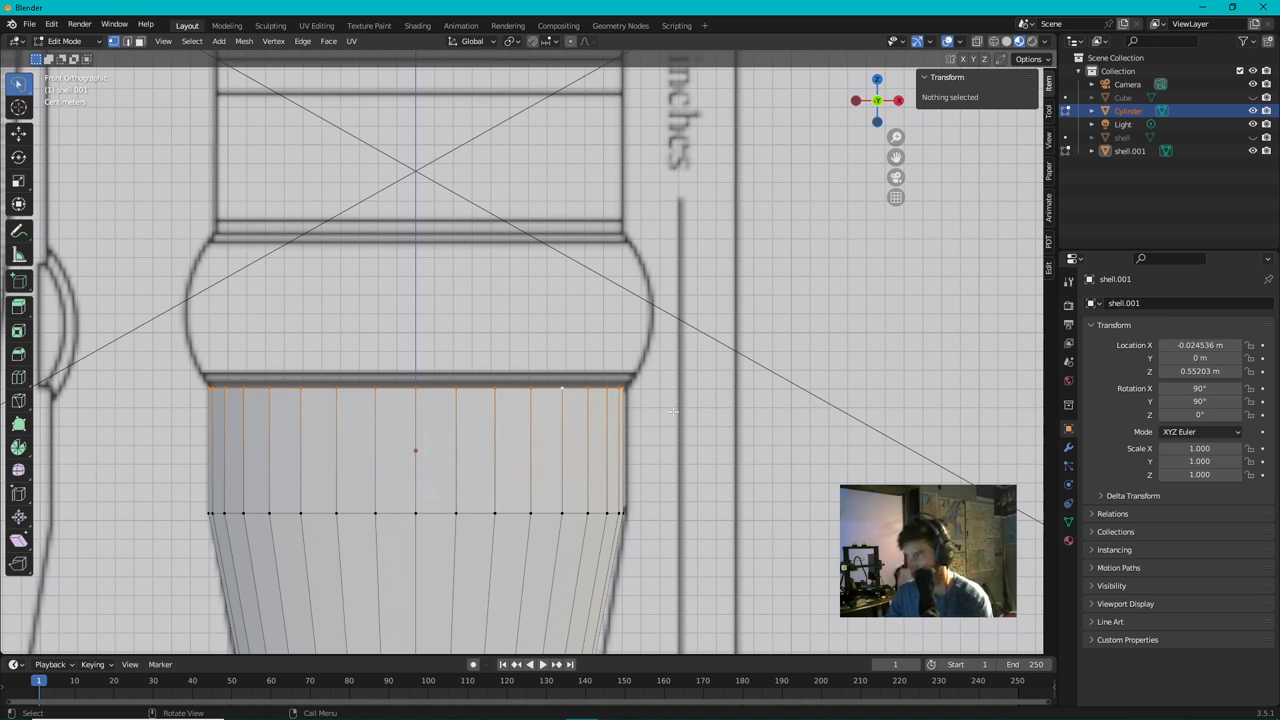
pyautogui.moveTo(416, 388); pyautogui.dragTo(416, 340)
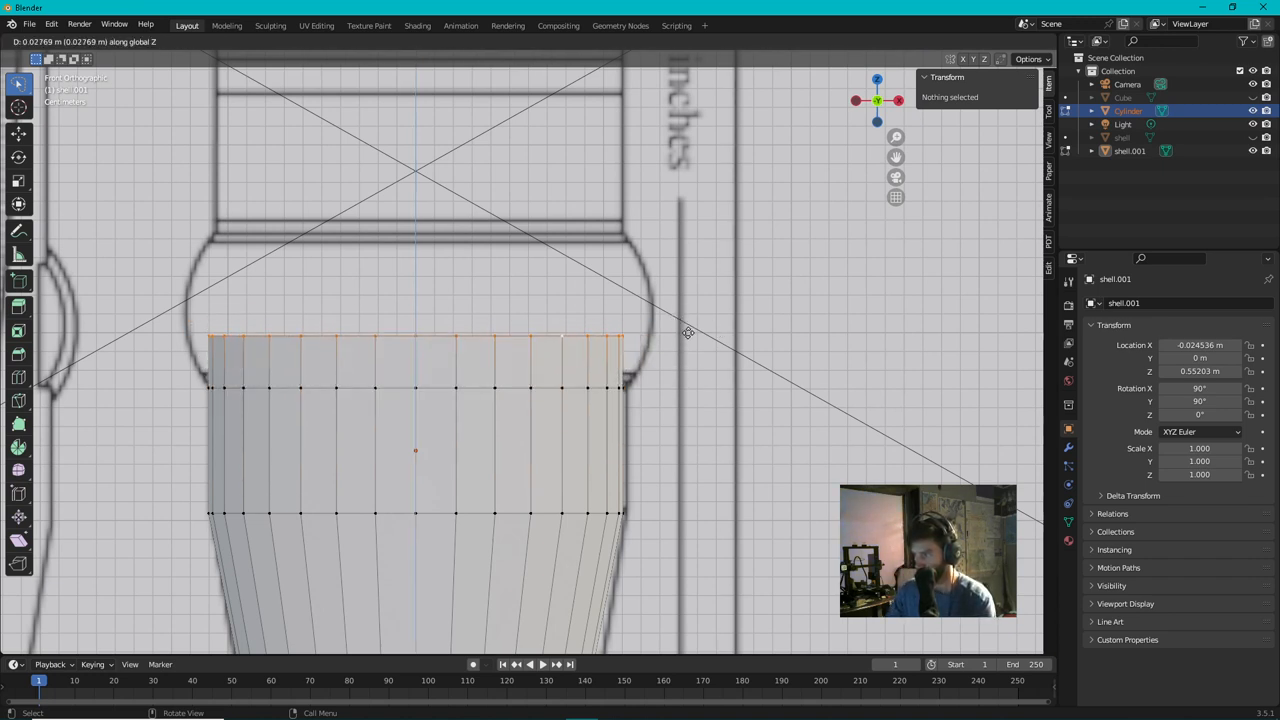
pyautogui.moveTo(688, 332); pyautogui.dragTo(632, 316)
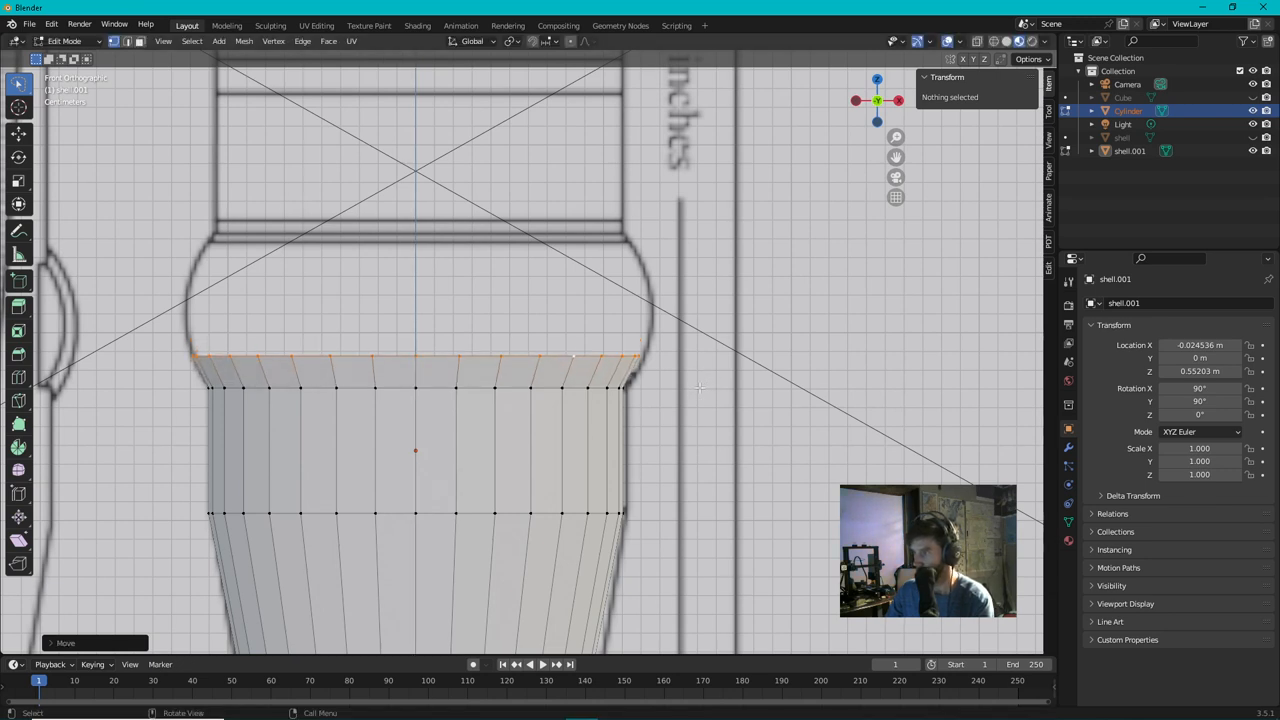
pyautogui.moveTo(576, 358); pyautogui.dragTo(658, 340)
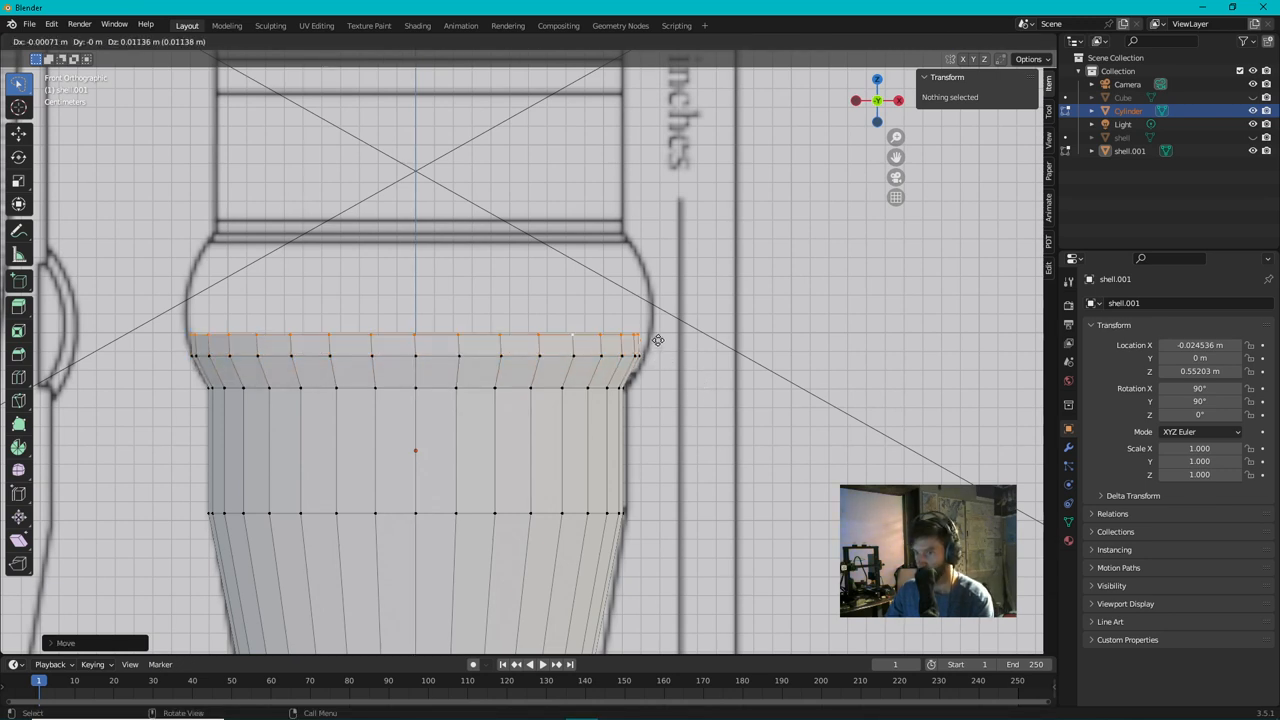
pyautogui.moveTo(640, 344); pyautogui.dragTo(668, 328)
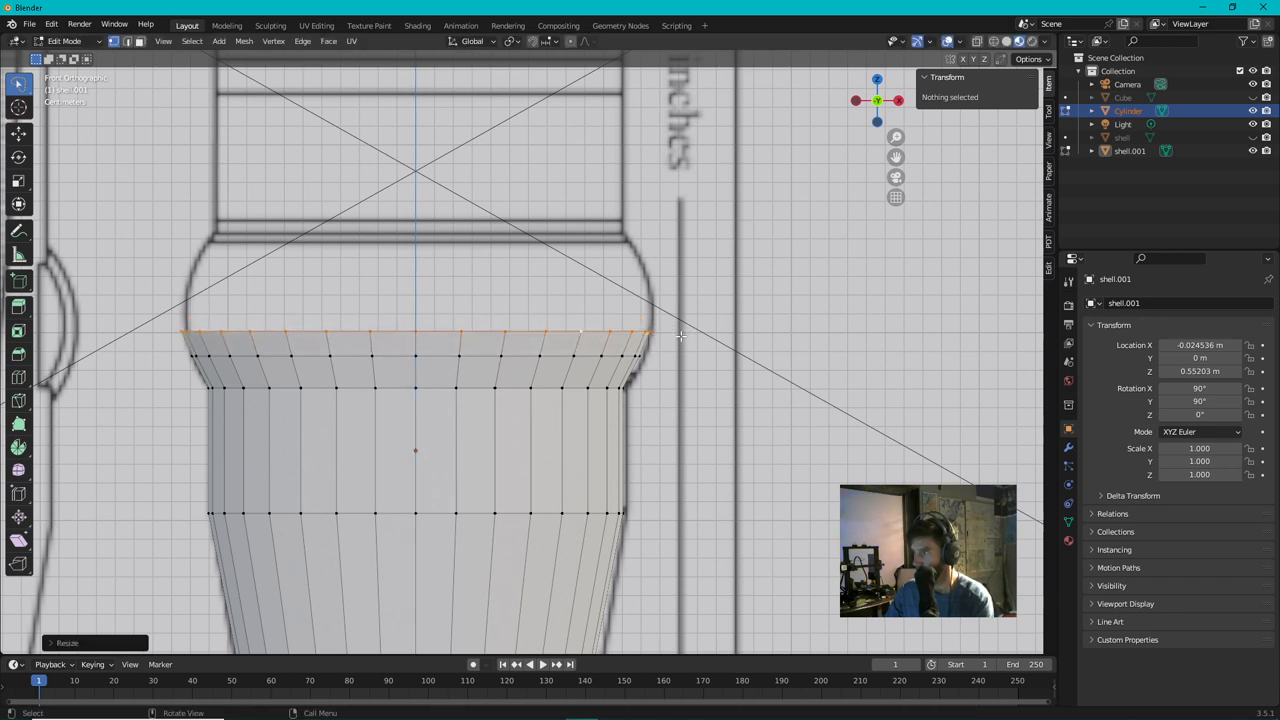
# Step: Extrude further rings upward, narrowing them where the rounded band curves back in
pyautogui.moveTo(680, 336); pyautogui.dragTo(684, 316)
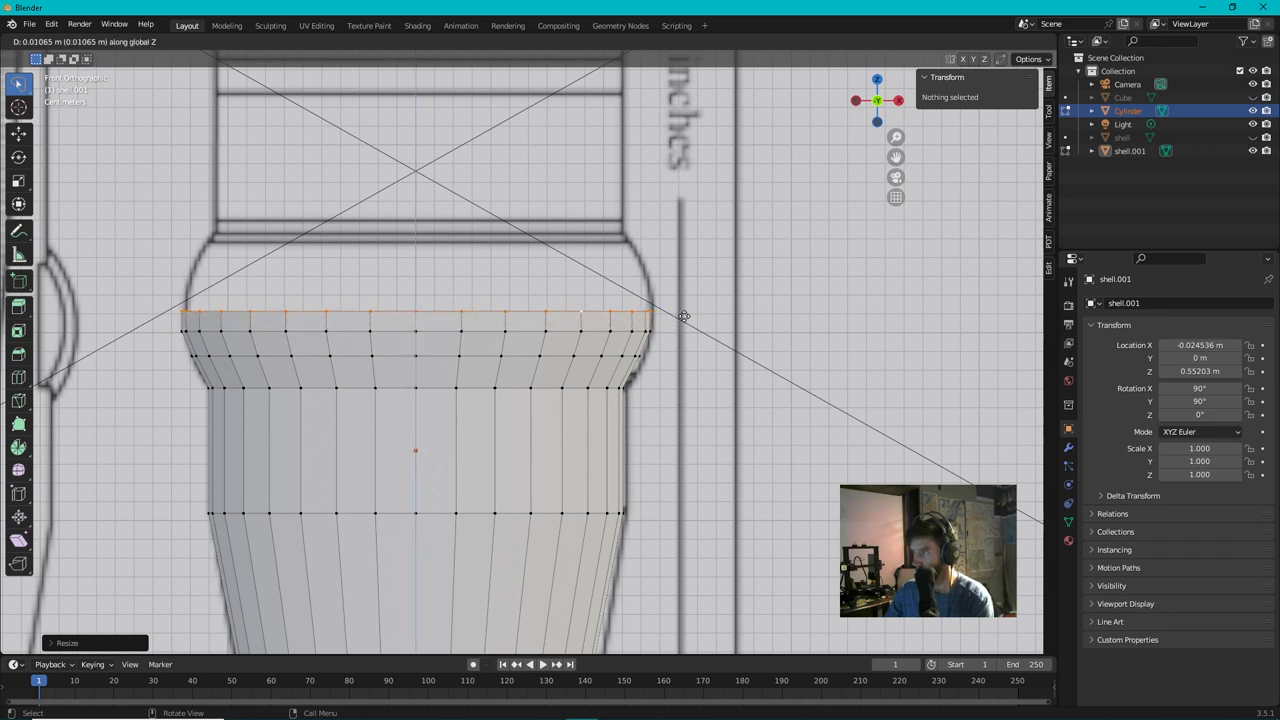
pyautogui.moveTo(704, 328)
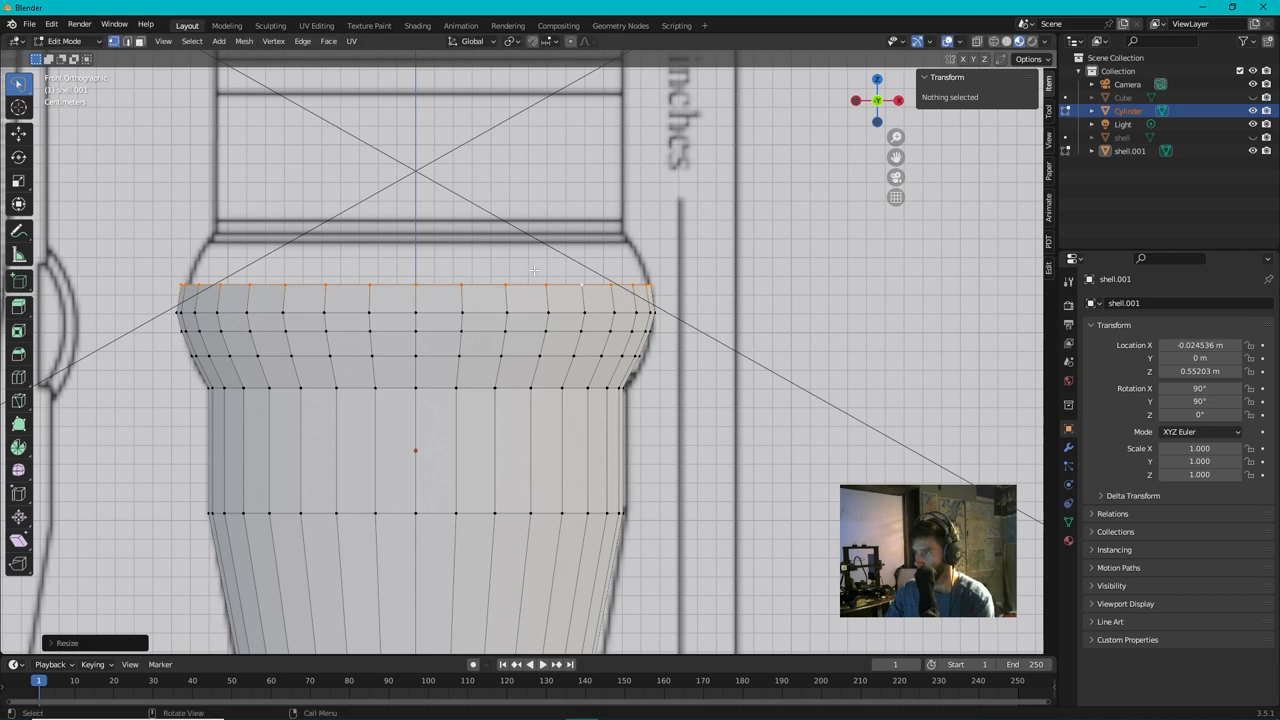
pyautogui.moveTo(514, 270)
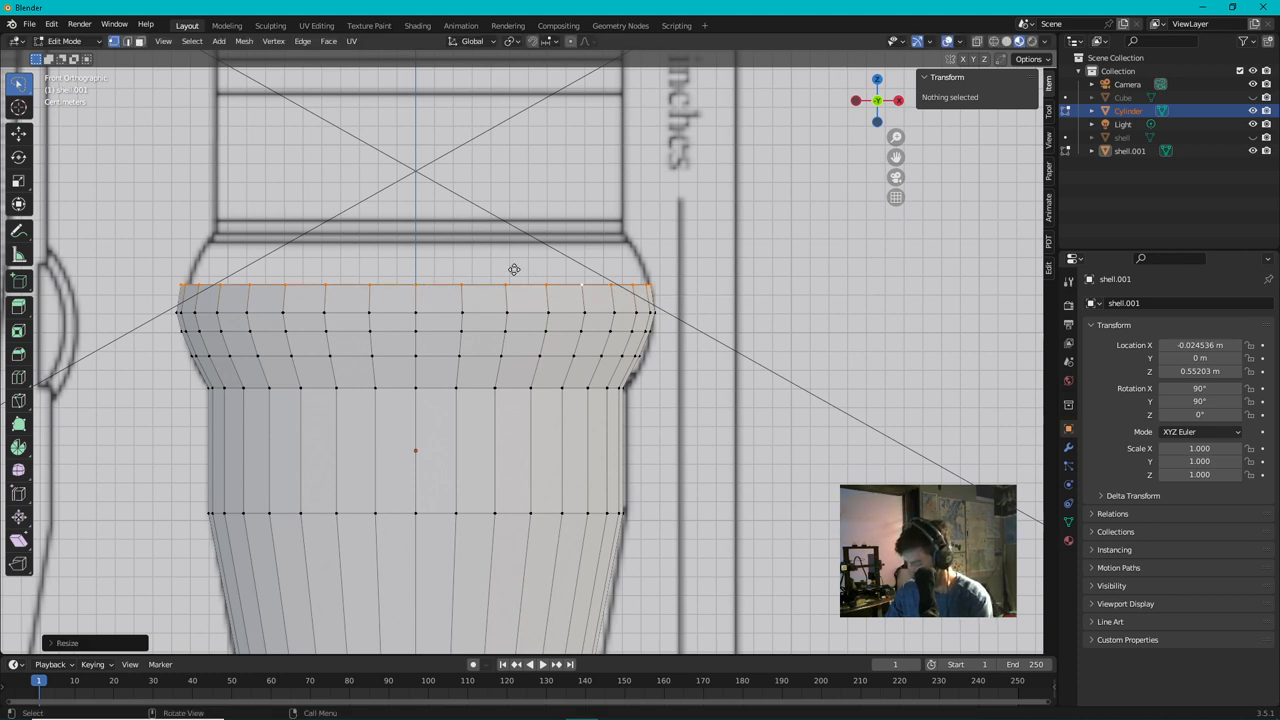
pyautogui.moveTo(514, 288); pyautogui.dragTo(514, 270)
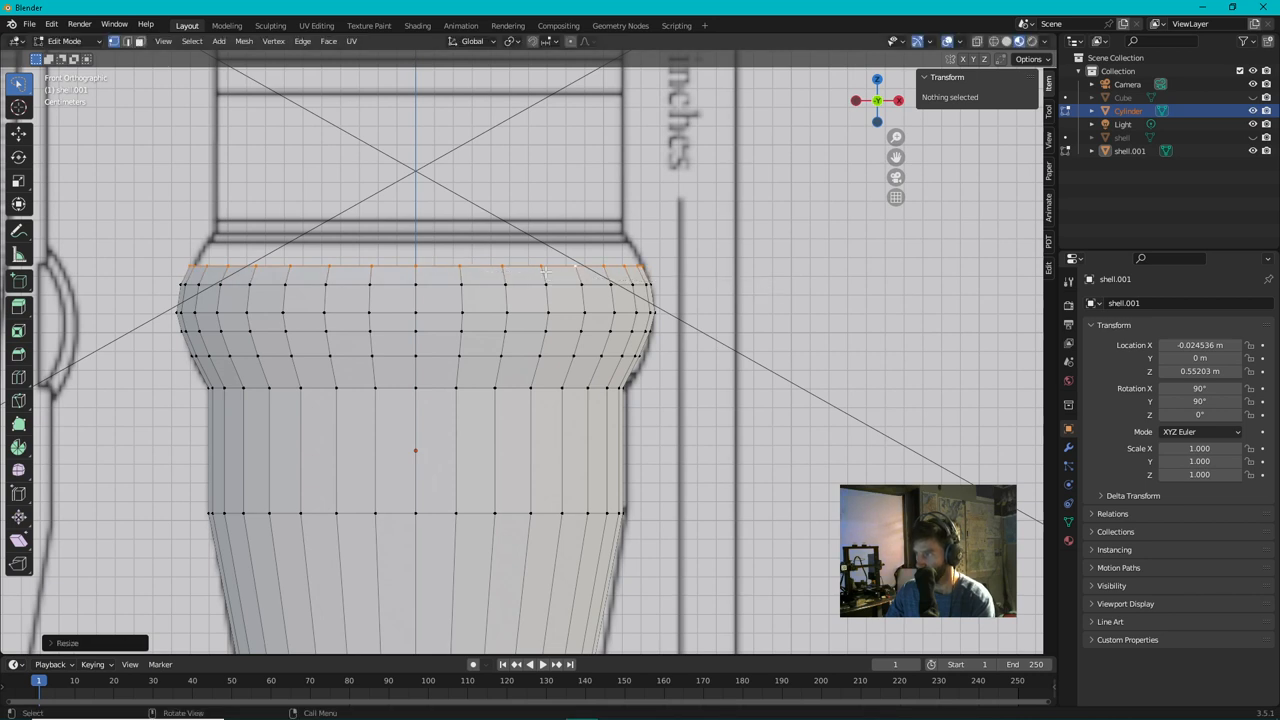
pyautogui.moveTo(548, 268); pyautogui.dragTo(548, 252)
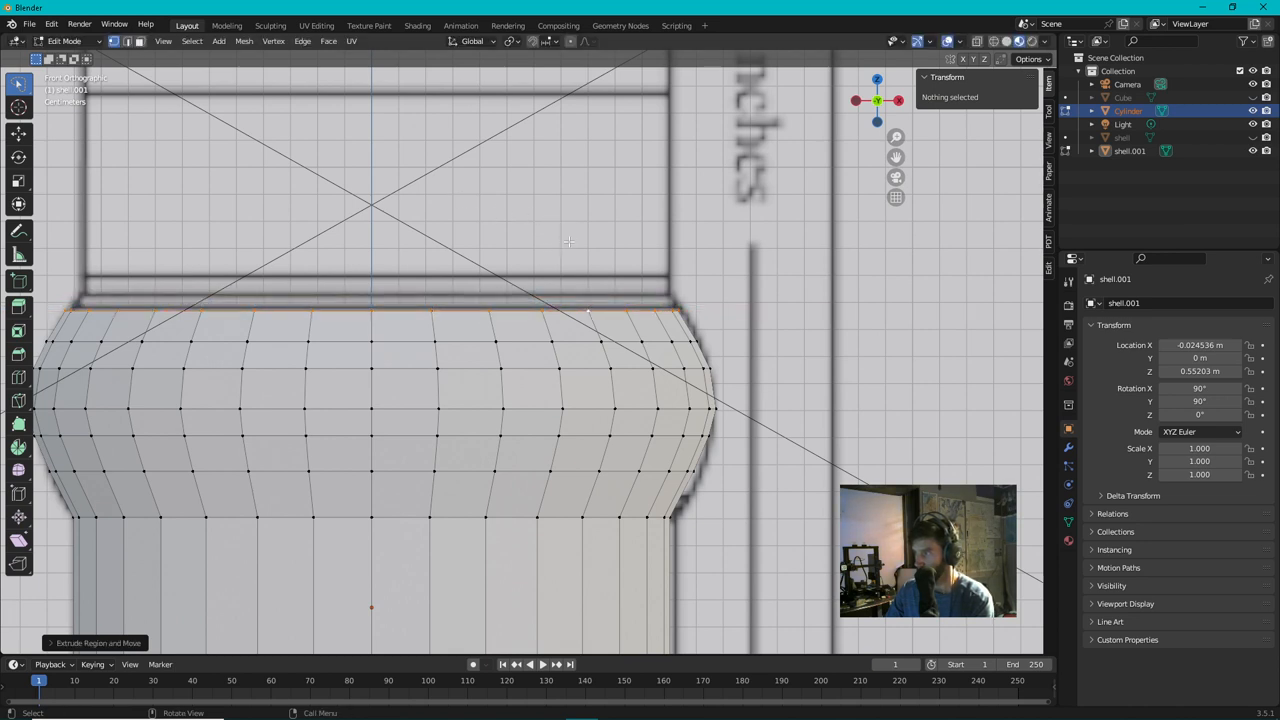
pyautogui.moveTo(636, 336)
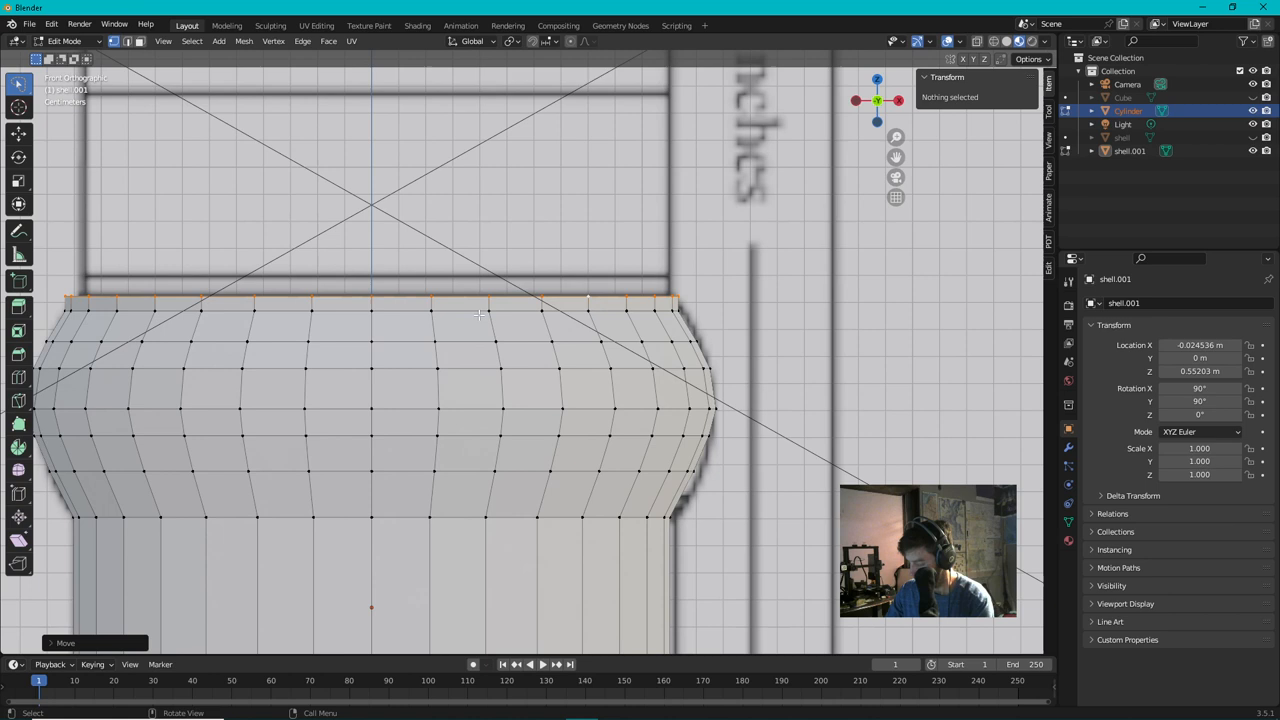
# Step: Finish the rounded band and extrude the straight body section up beneath the grooves
pyautogui.moveTo(480, 302); pyautogui.dragTo(480, 290)
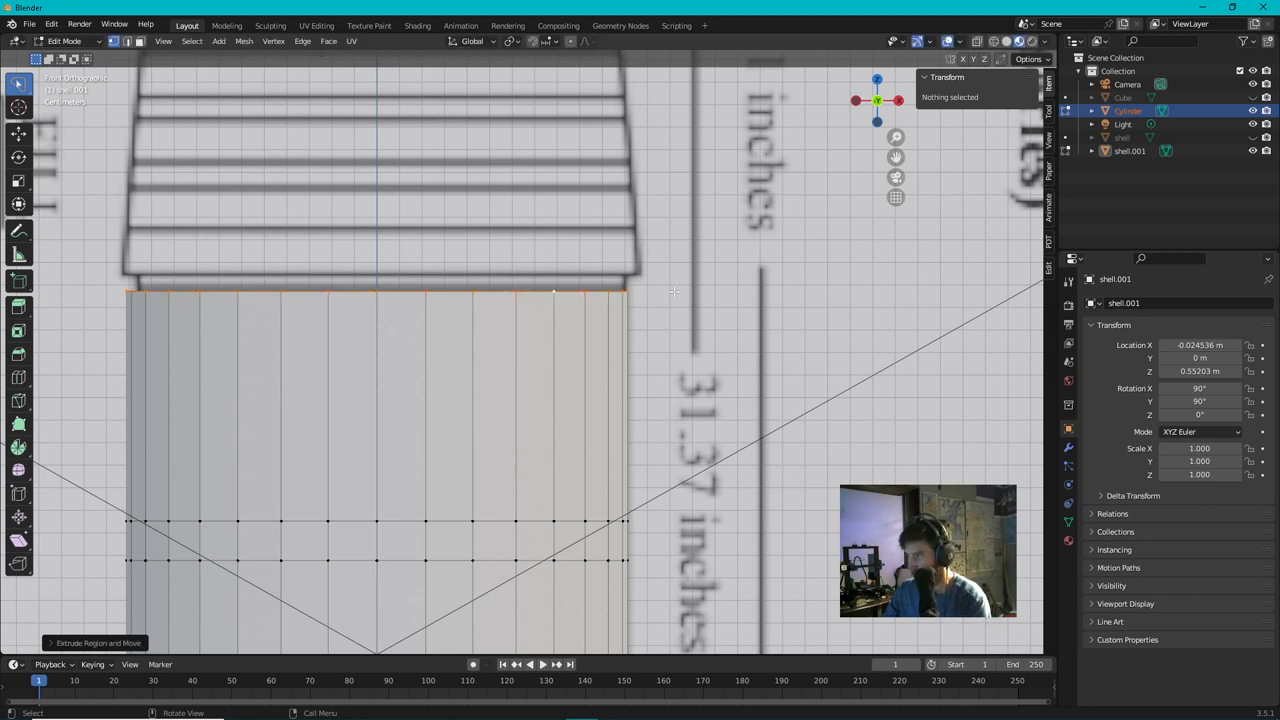
pyautogui.press('s')
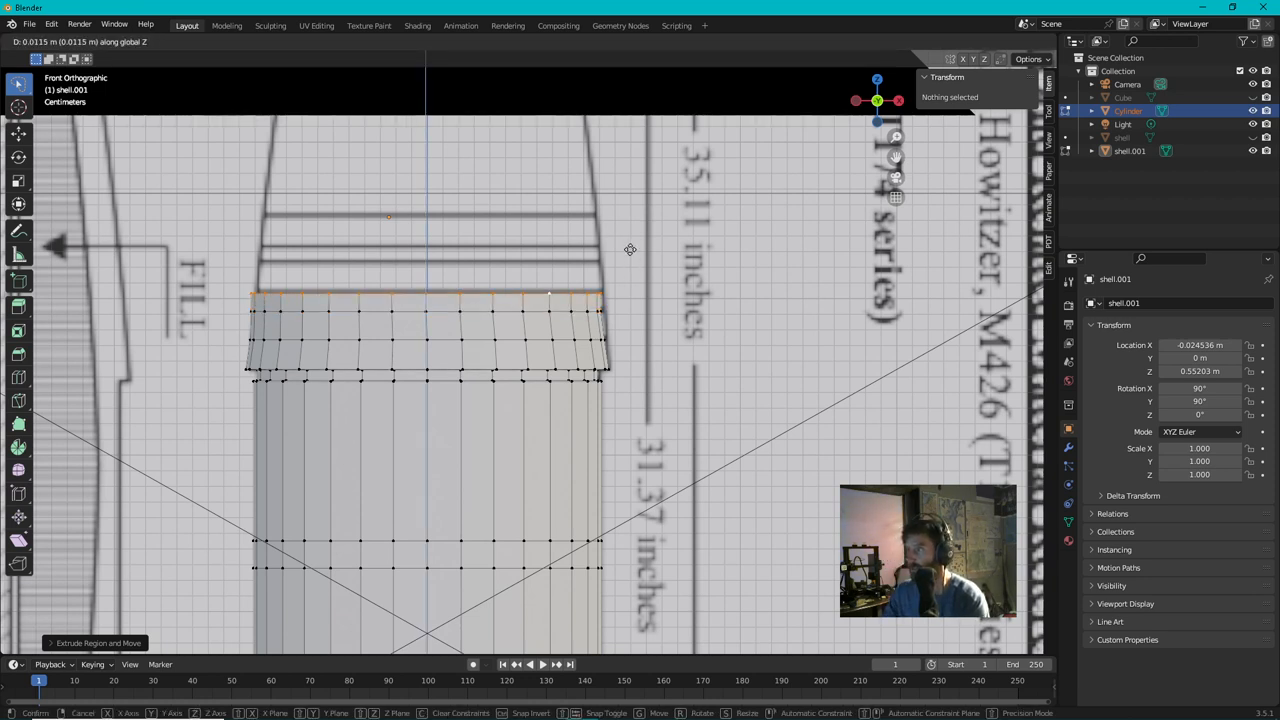
pyautogui.press('s')
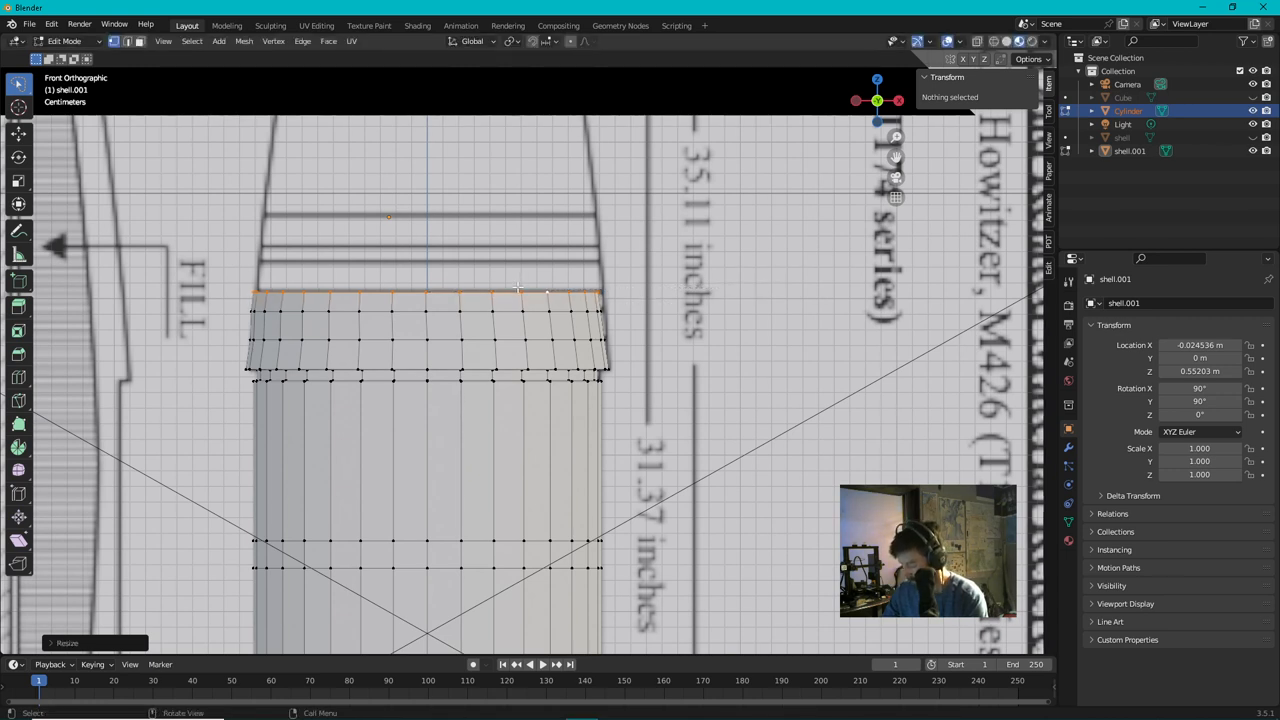
# Step: Add slightly tapered rings that shrink inward to follow the nose outline
pyautogui.moveTo(518, 290); pyautogui.dragTo(518, 260)
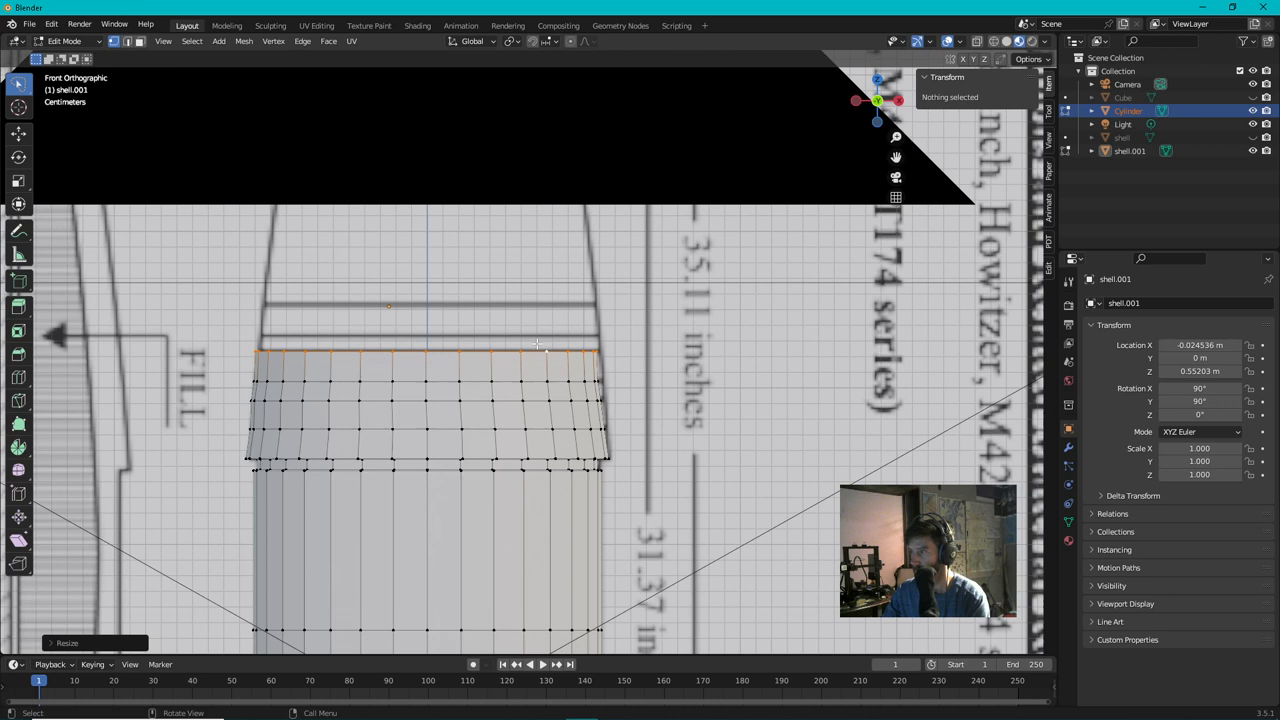
pyautogui.moveTo(540, 344); pyautogui.dragTo(576, 320)
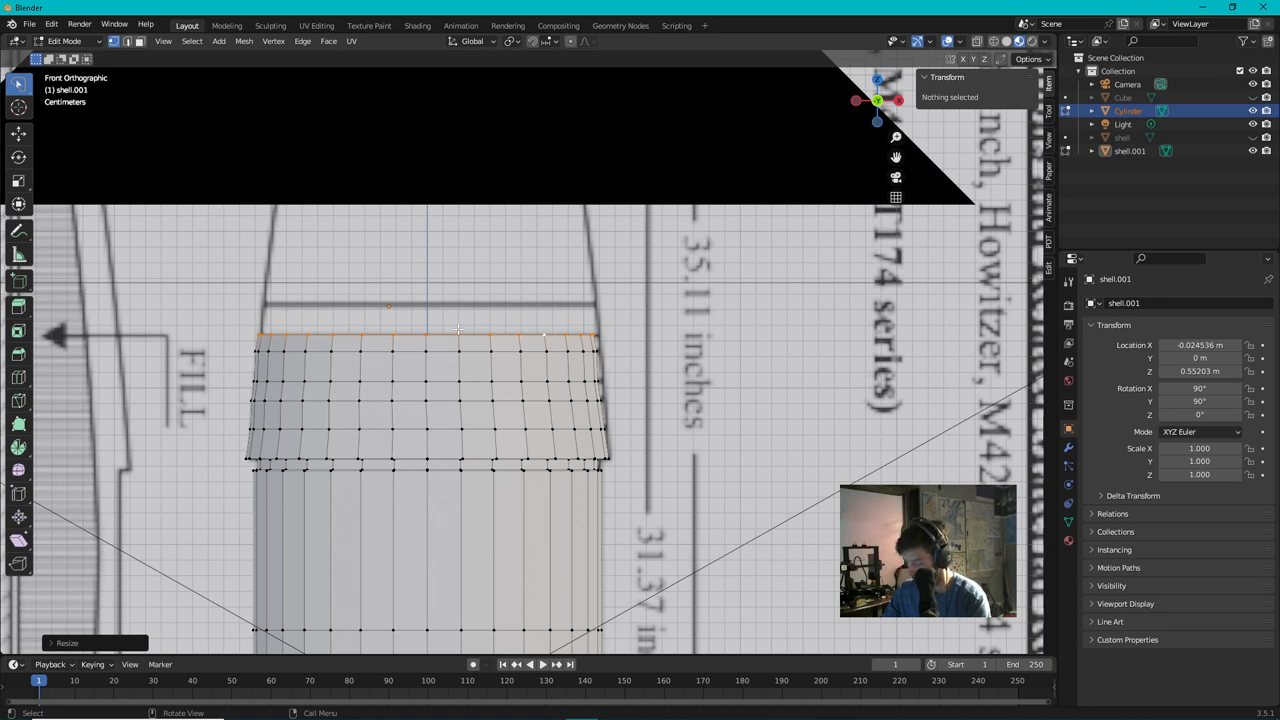
pyautogui.moveTo(458, 330); pyautogui.dragTo(456, 304)
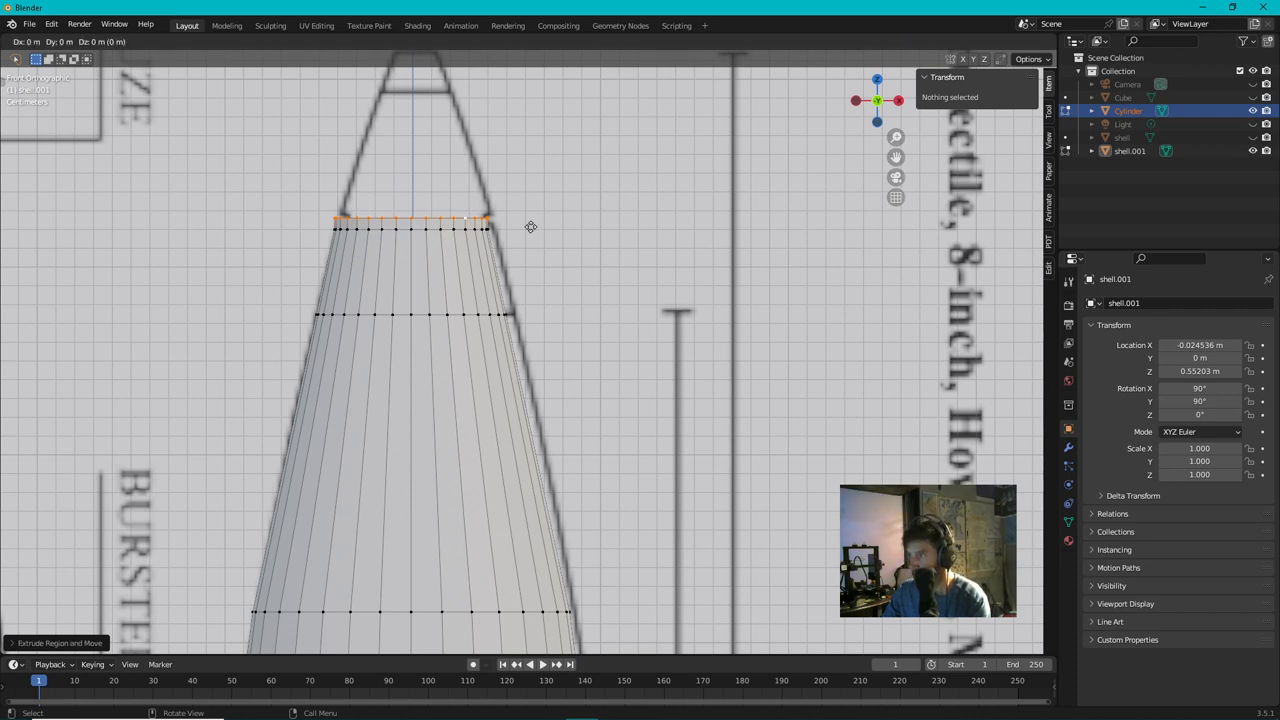
# Step: Extrude a narrower ring at the nose tip to continue the taper toward the point
pyautogui.press('Tab')
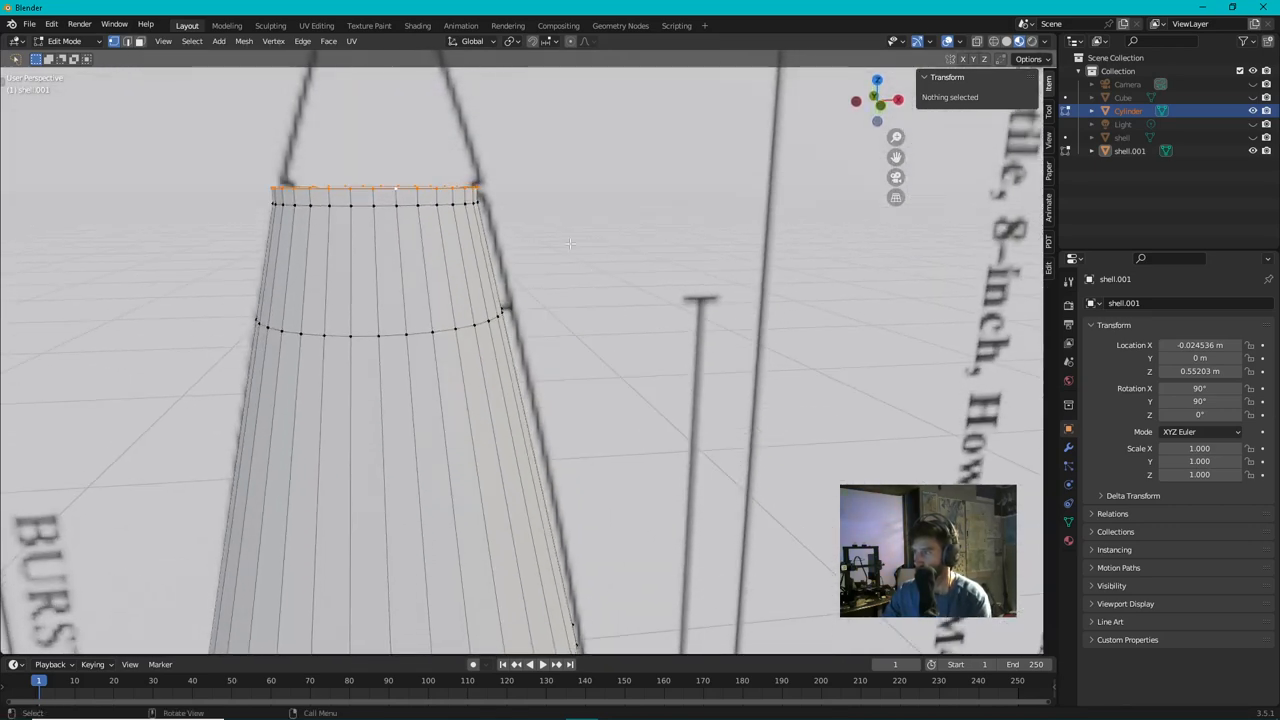
pyautogui.moveTo(604, 298)
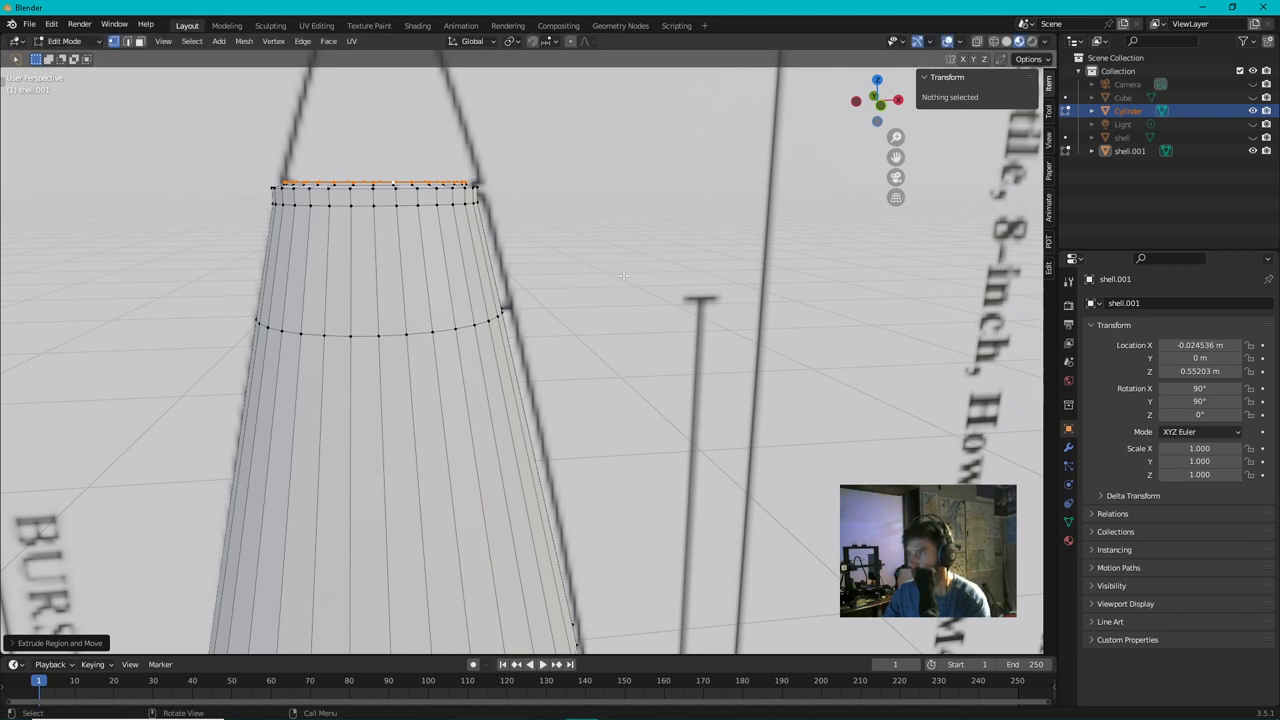
pyautogui.moveTo(568, 260)
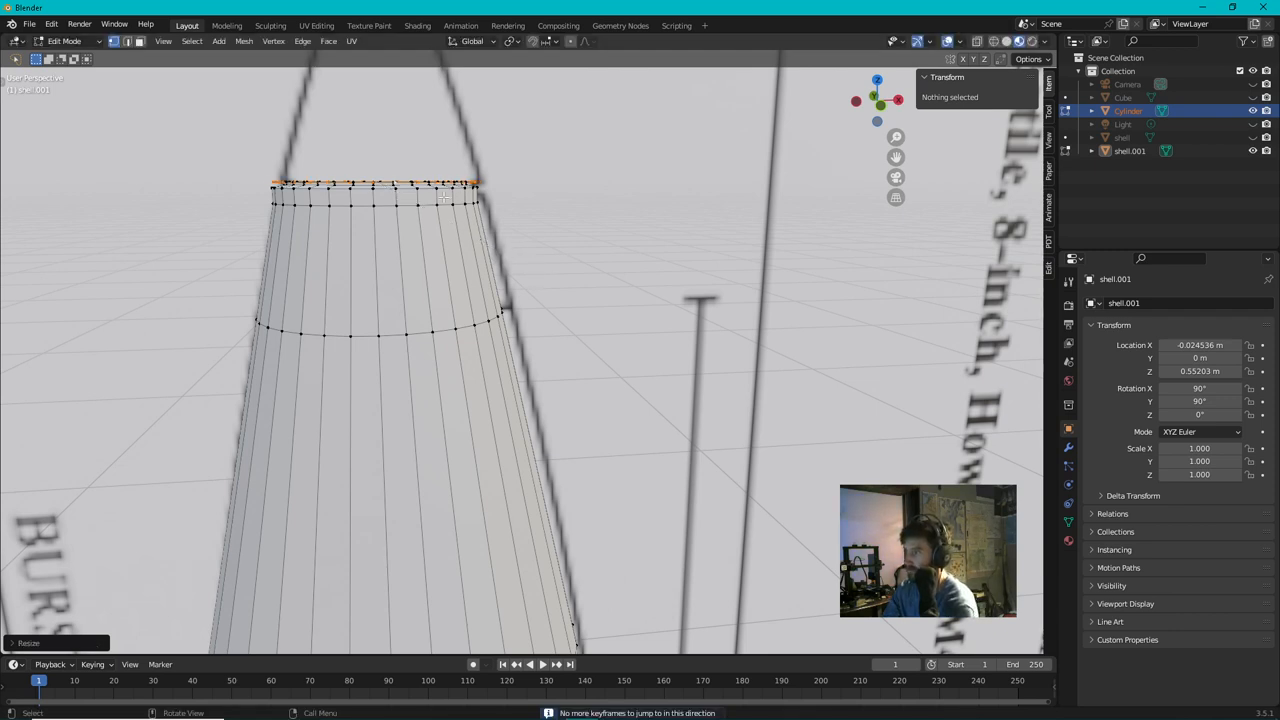
pyautogui.press('KP_1')
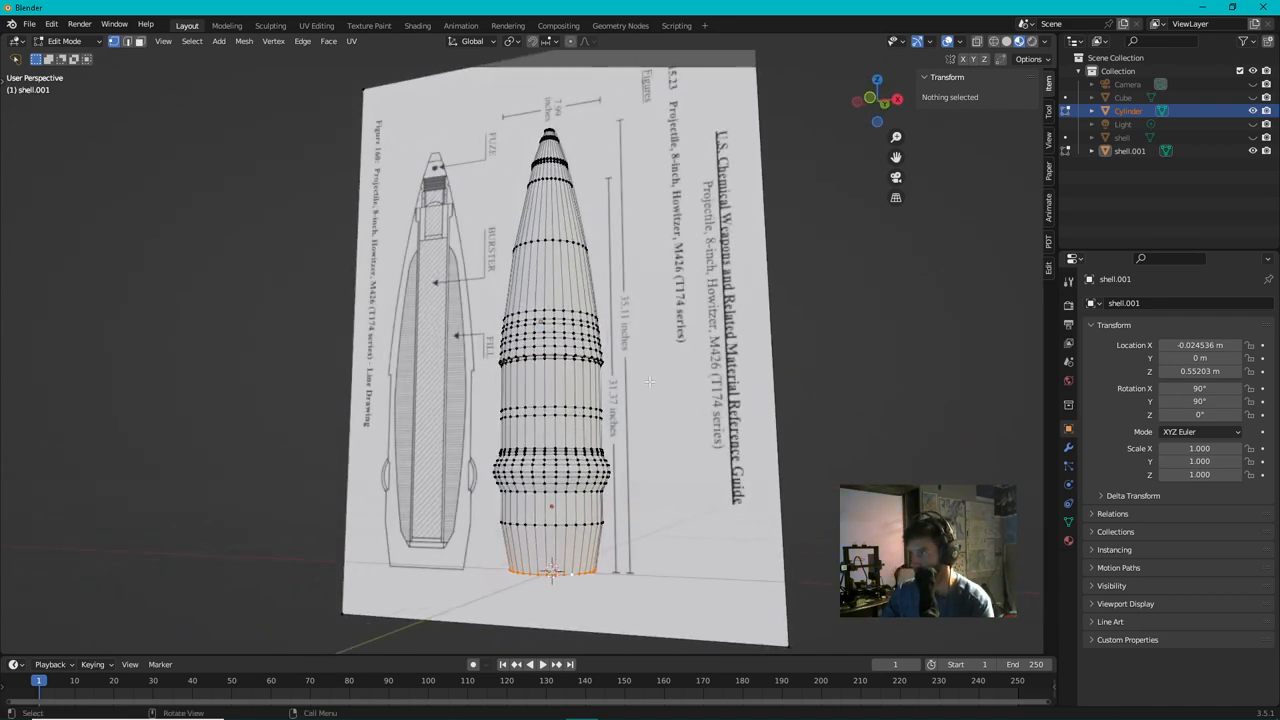
# Step: Return to Object Mode to view the finished shell standing on the backdrop
pyautogui.press('Tab')
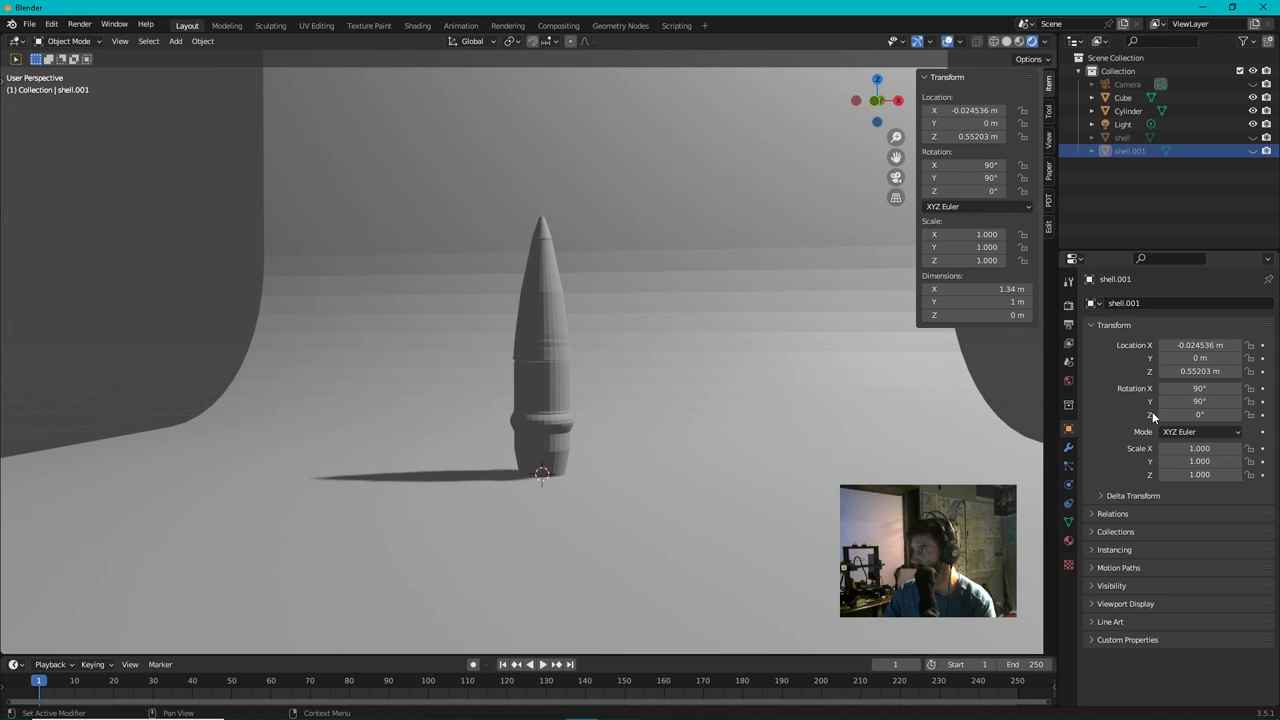
# Step: Apply the Anodized material from the sample library to the shell cylinder
pyautogui.click(1068, 540)
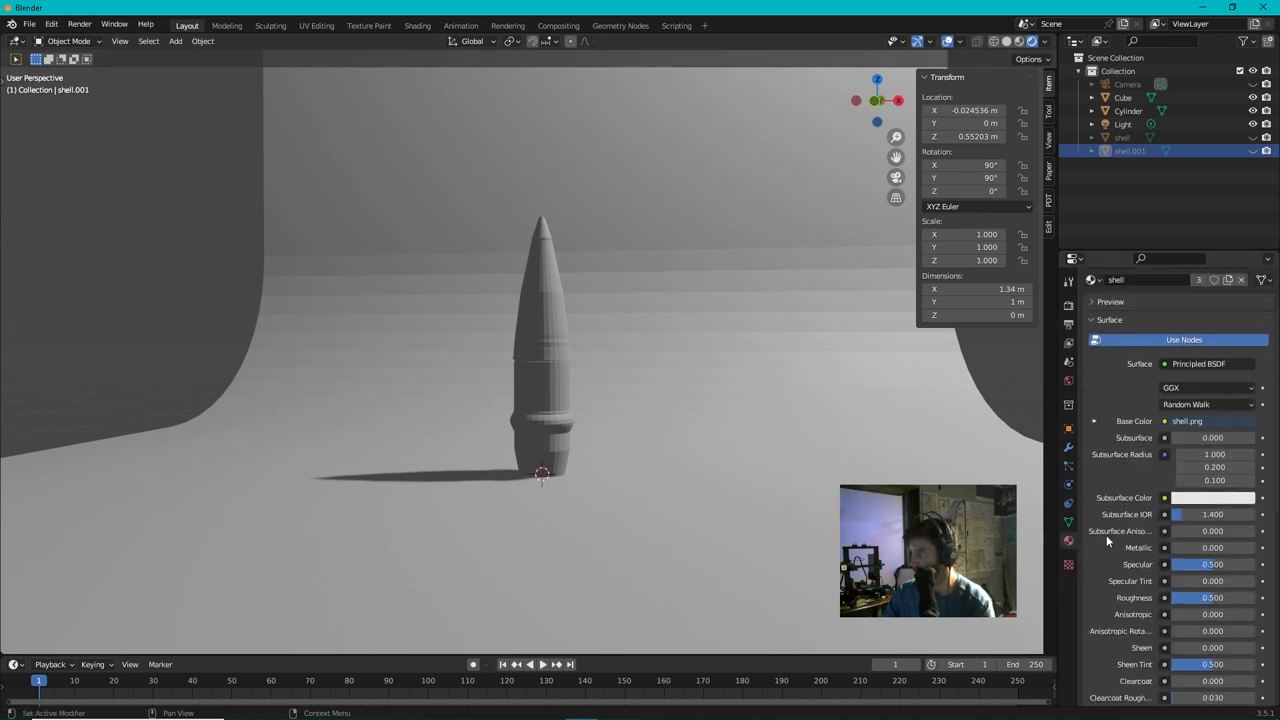
pyautogui.scroll(-3)
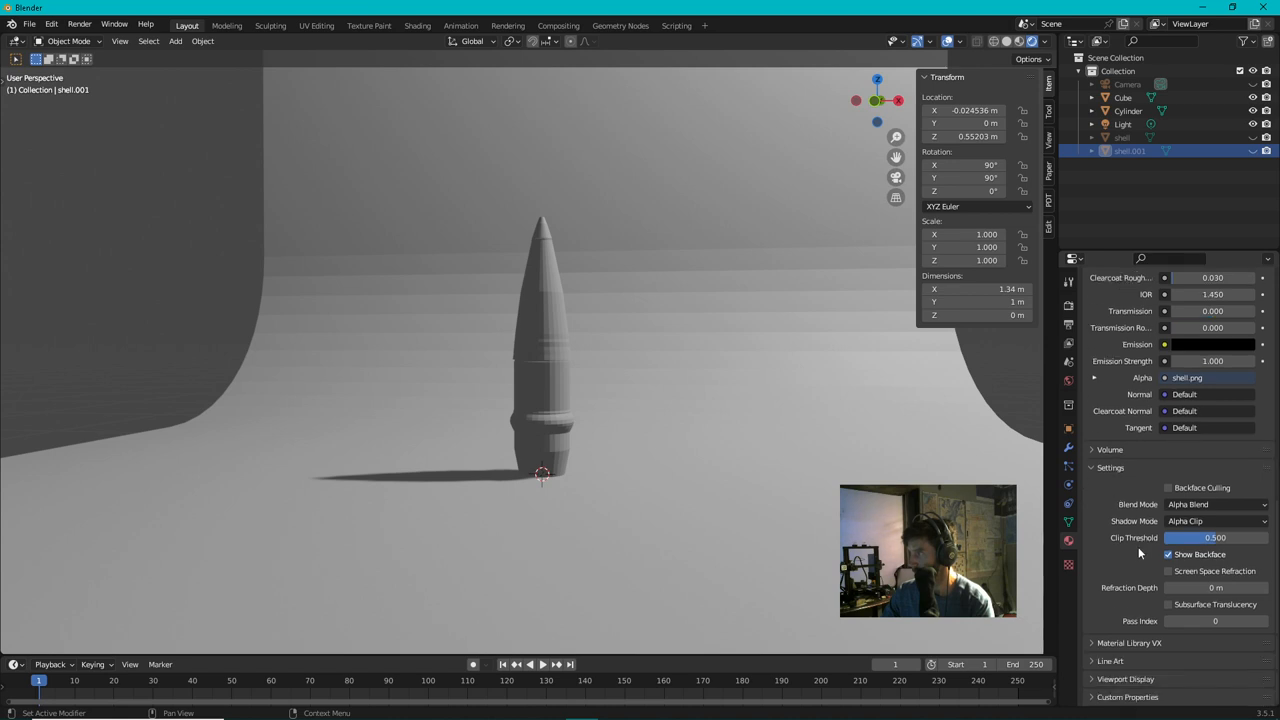
pyautogui.click(1136, 584)
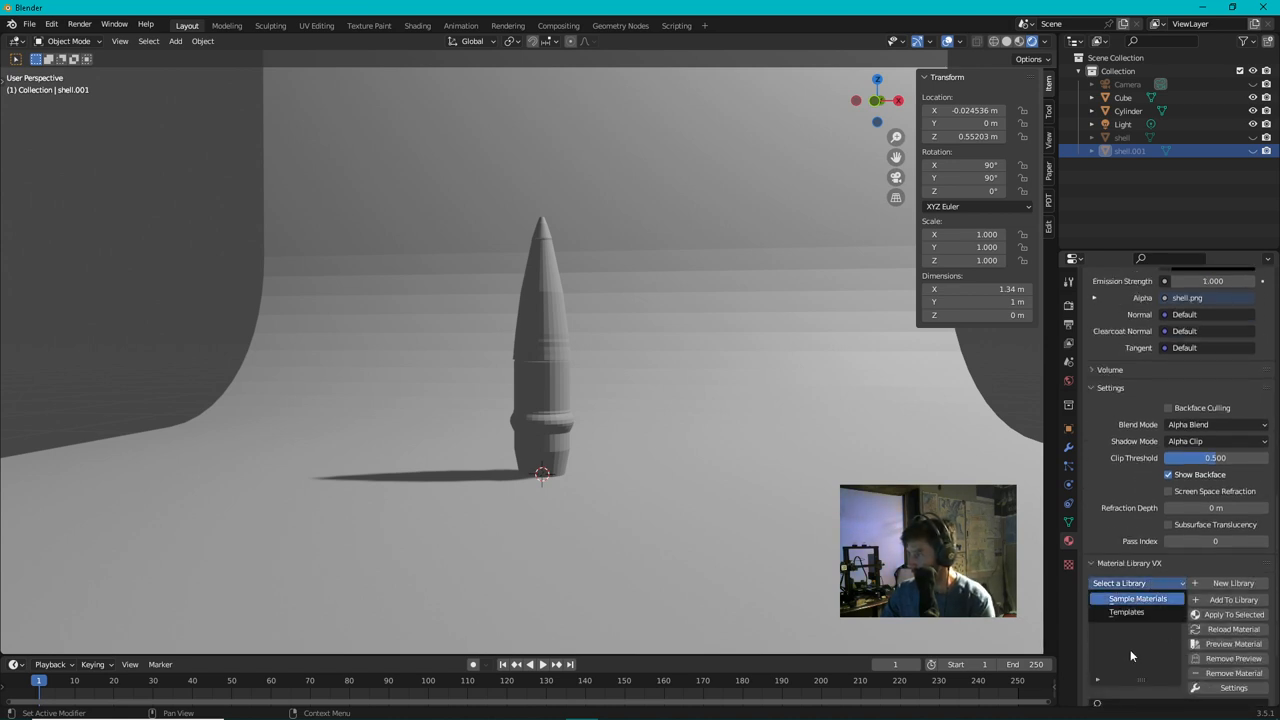
pyautogui.click(1138, 598)
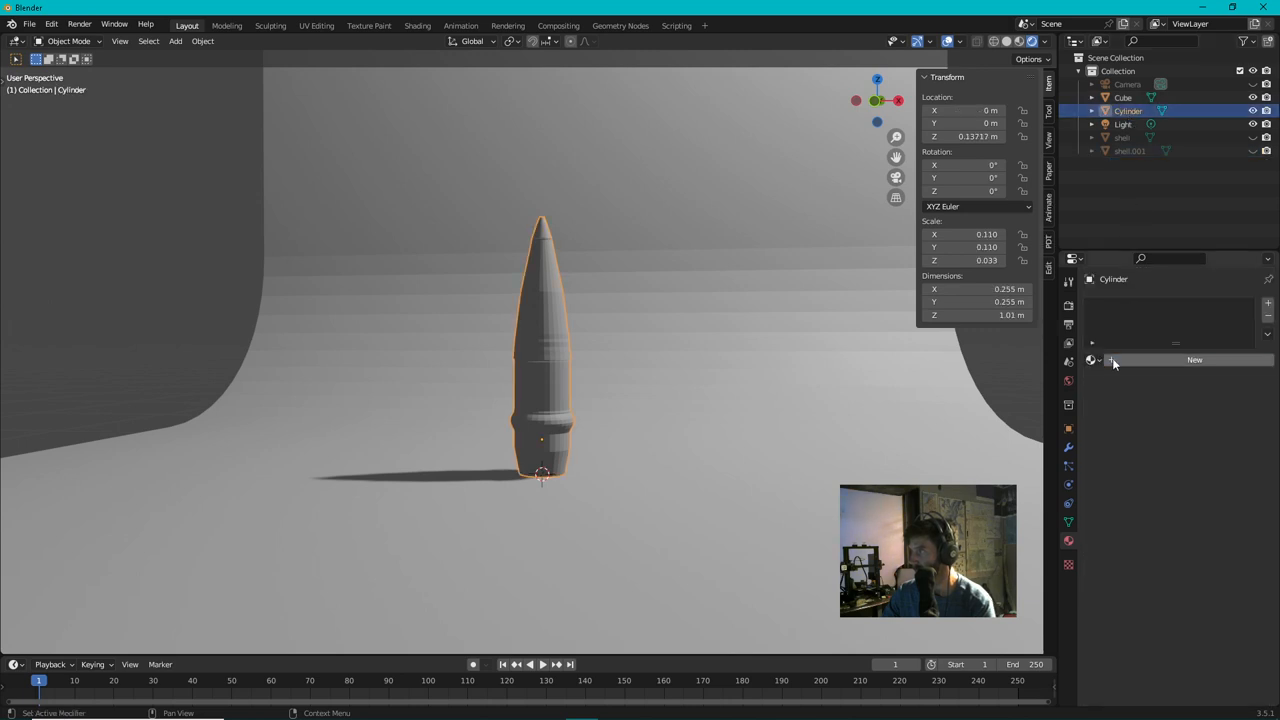
pyautogui.click(1194, 360)
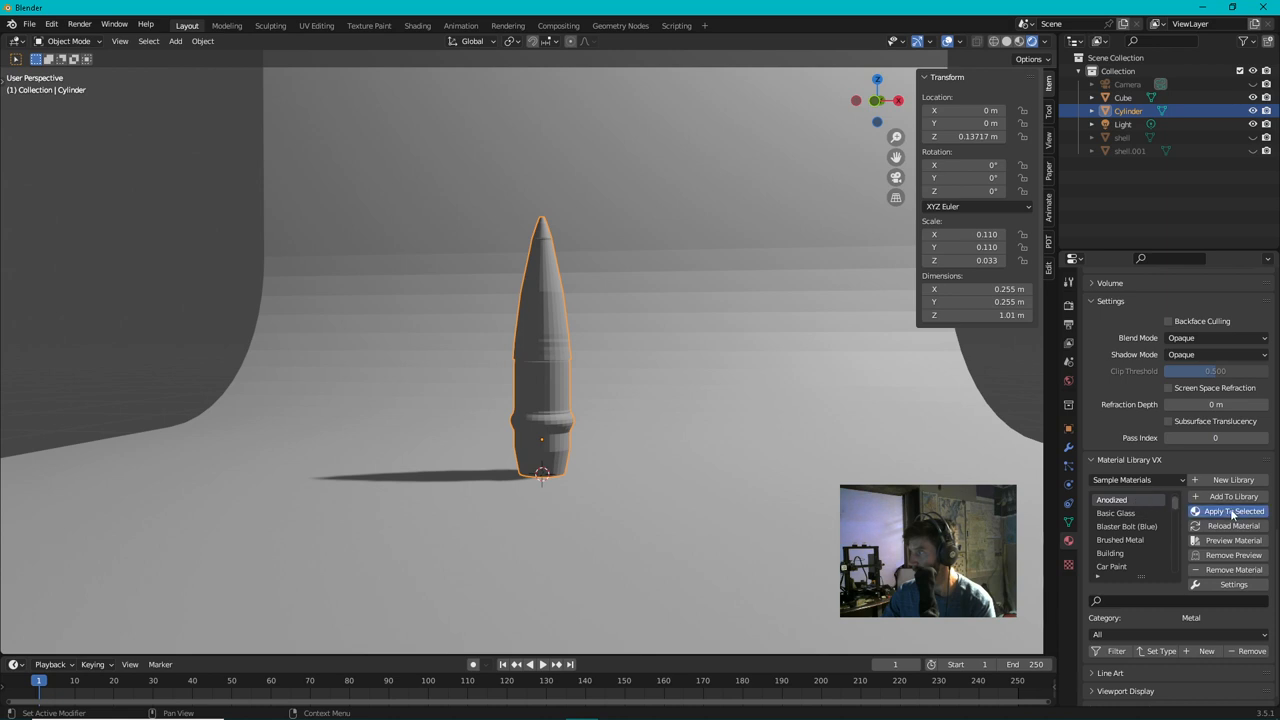
pyautogui.click(1232, 512)
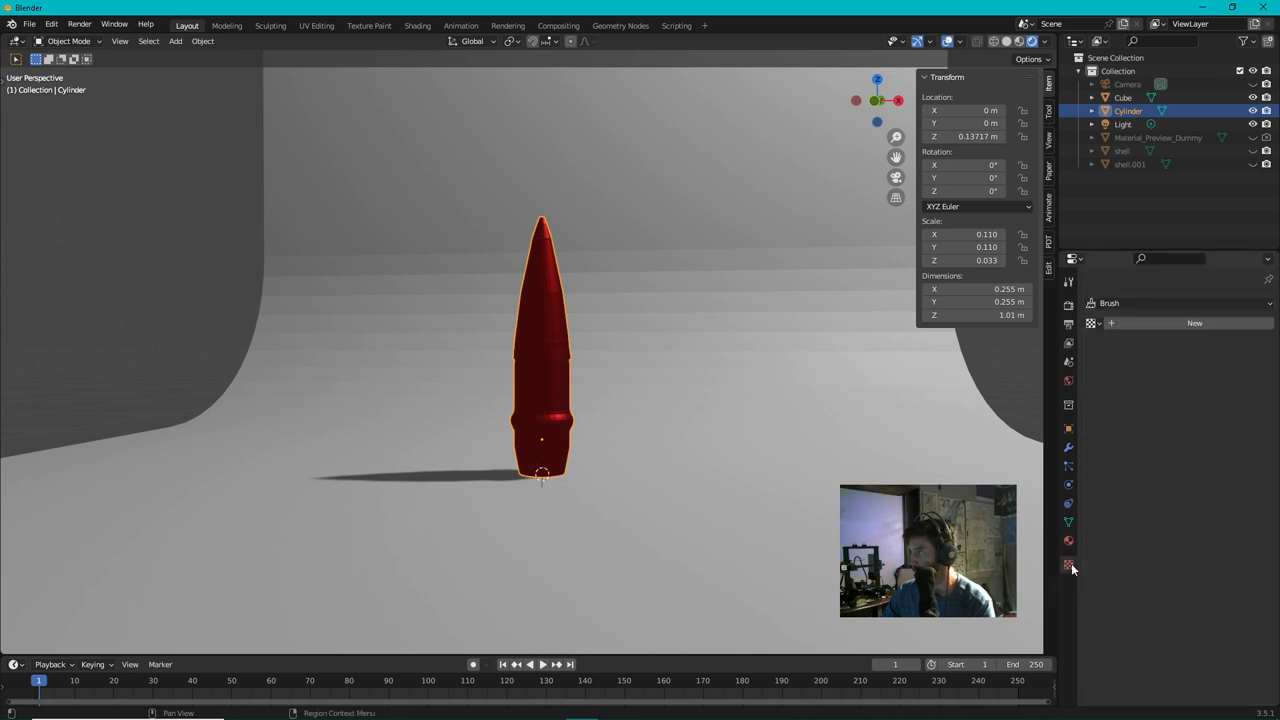
# Step: Change the Anodized material's base colour from red to gold
pyautogui.click(1068, 540)
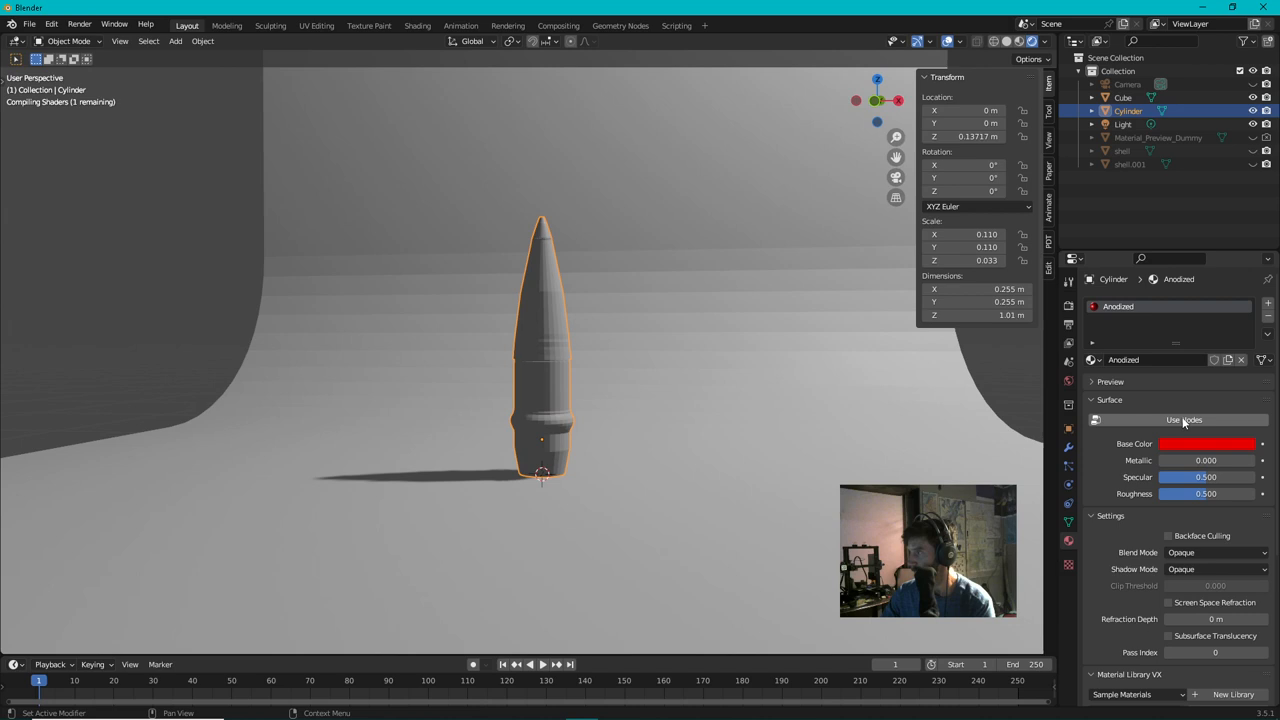
pyautogui.click(1206, 444)
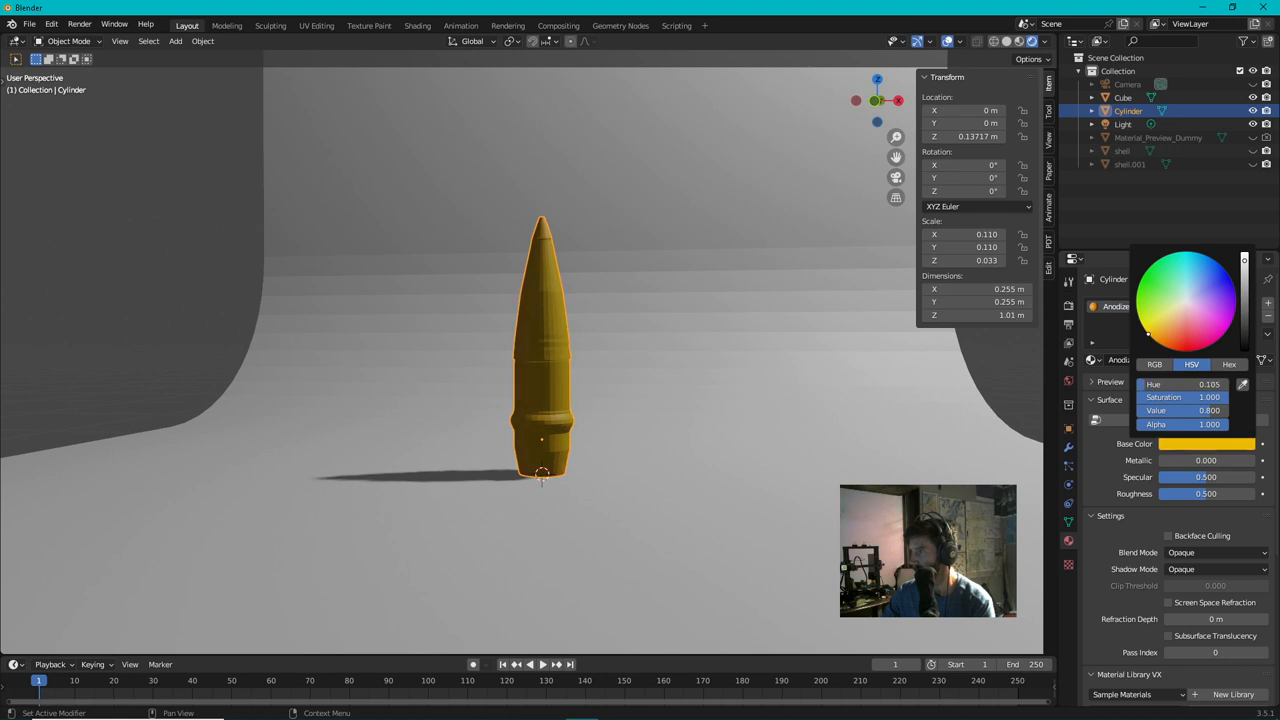
pyautogui.click(1124, 96)
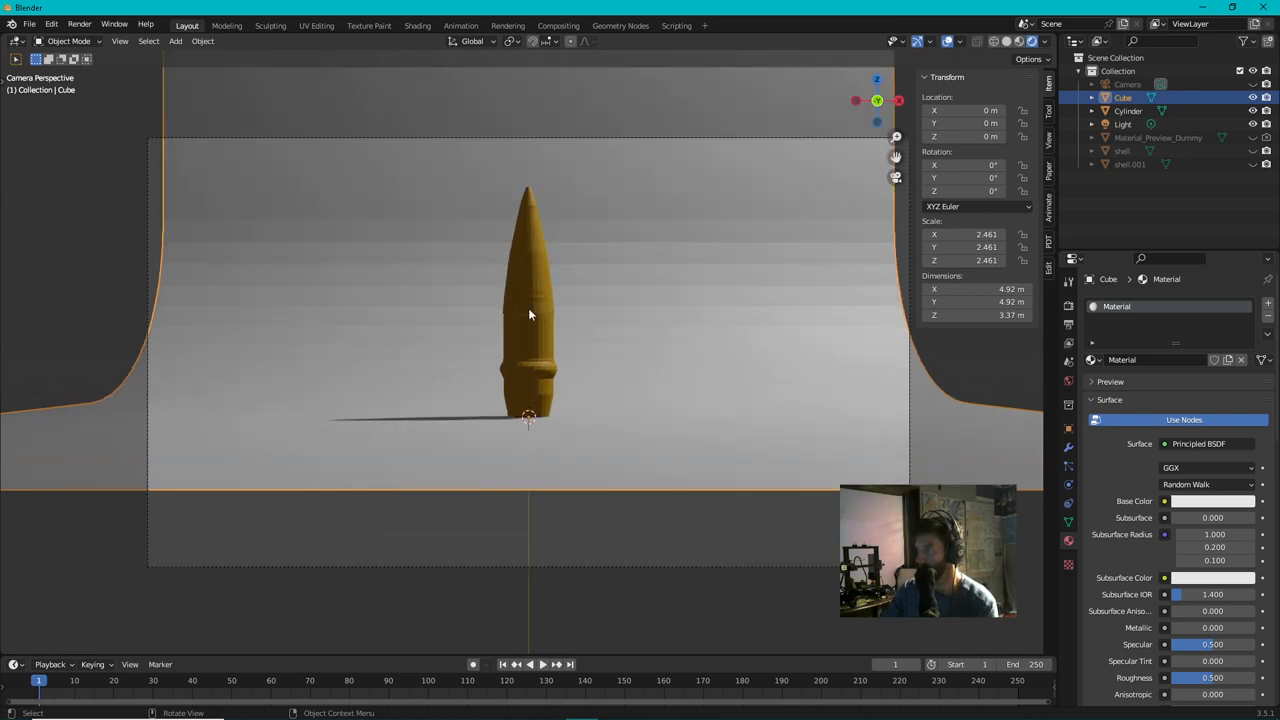
# Step: Lower the light's power over the gold shell and scale up the backdrop
pyautogui.click(1124, 124)
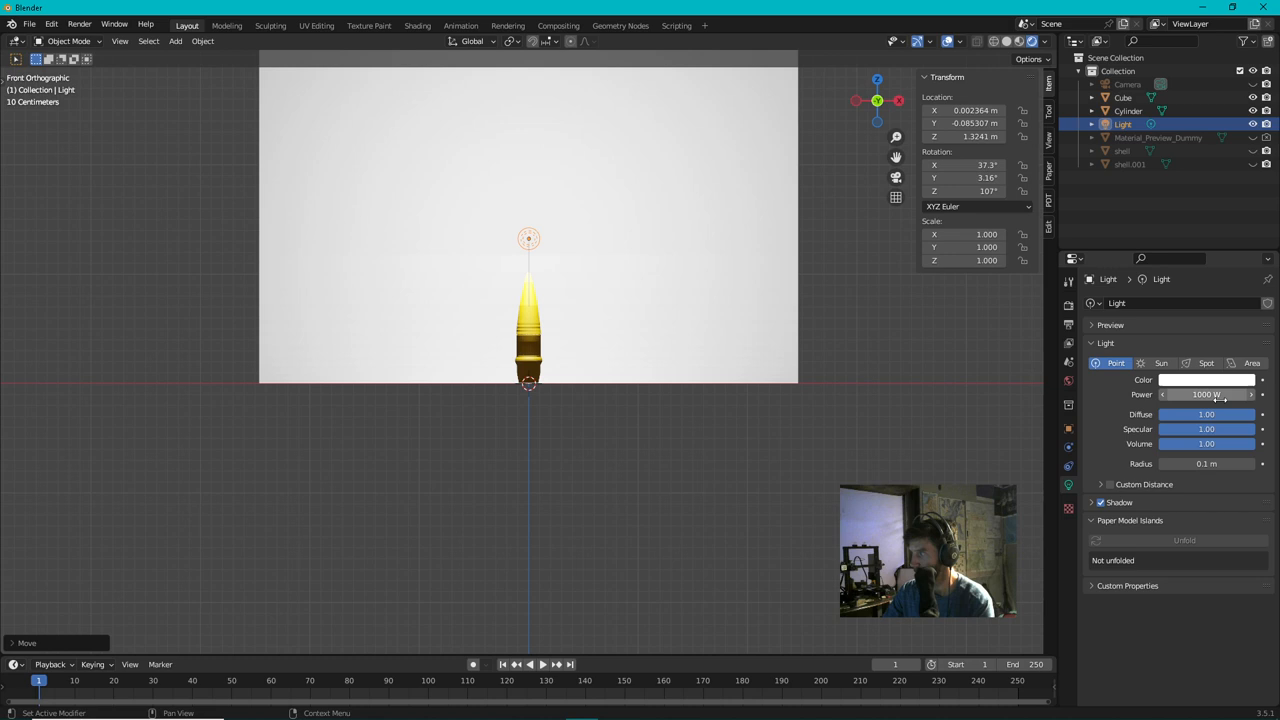
pyautogui.moveTo(1230, 394); pyautogui.dragTo(1200, 394)
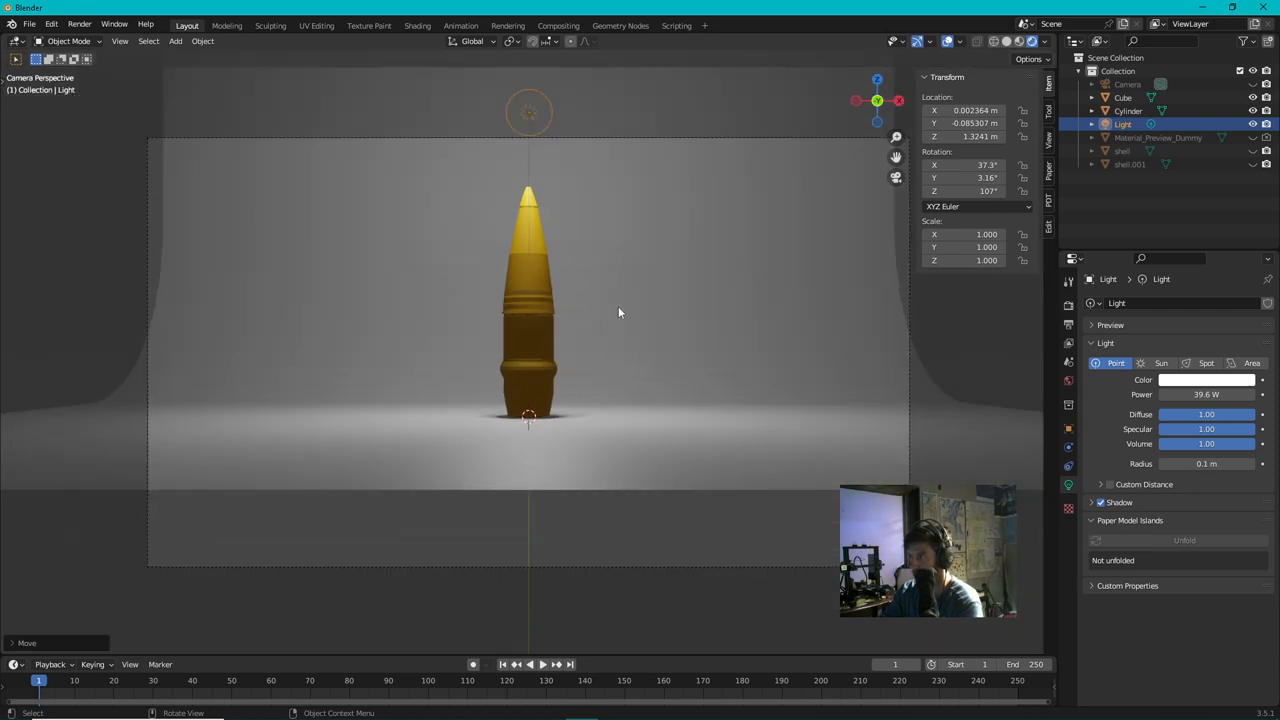
pyautogui.click(1124, 96)
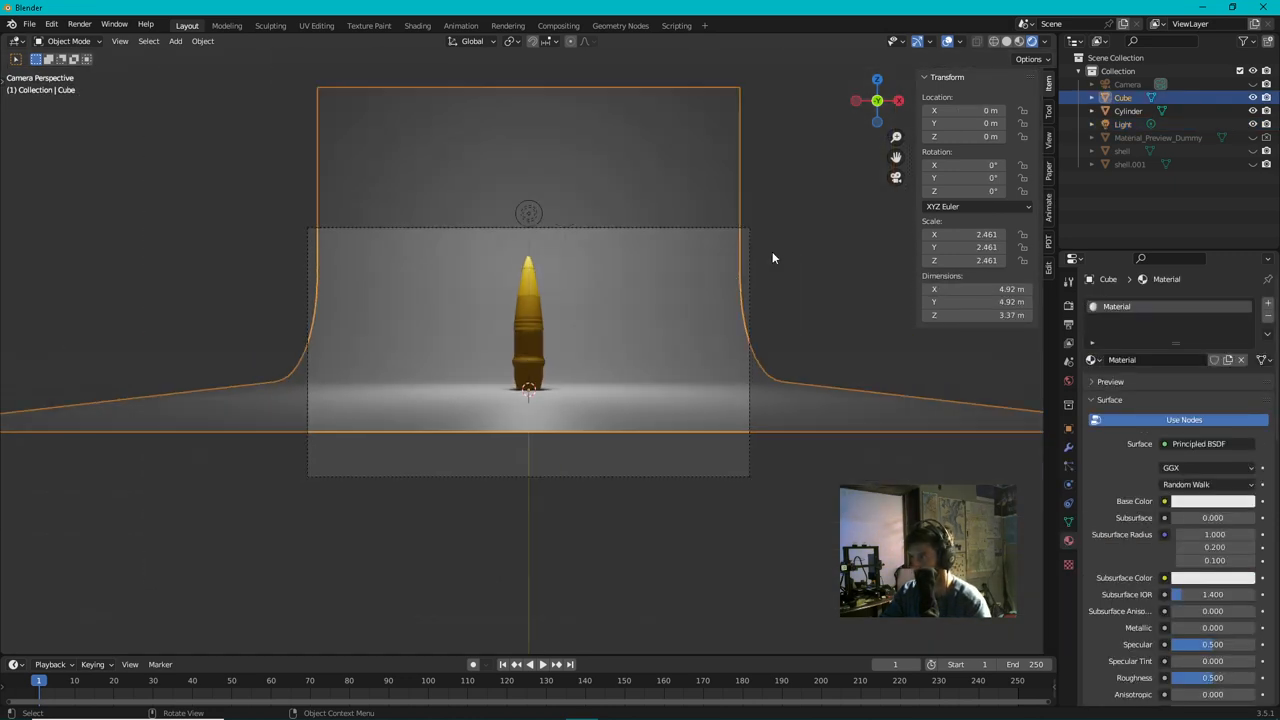
pyautogui.press('s')
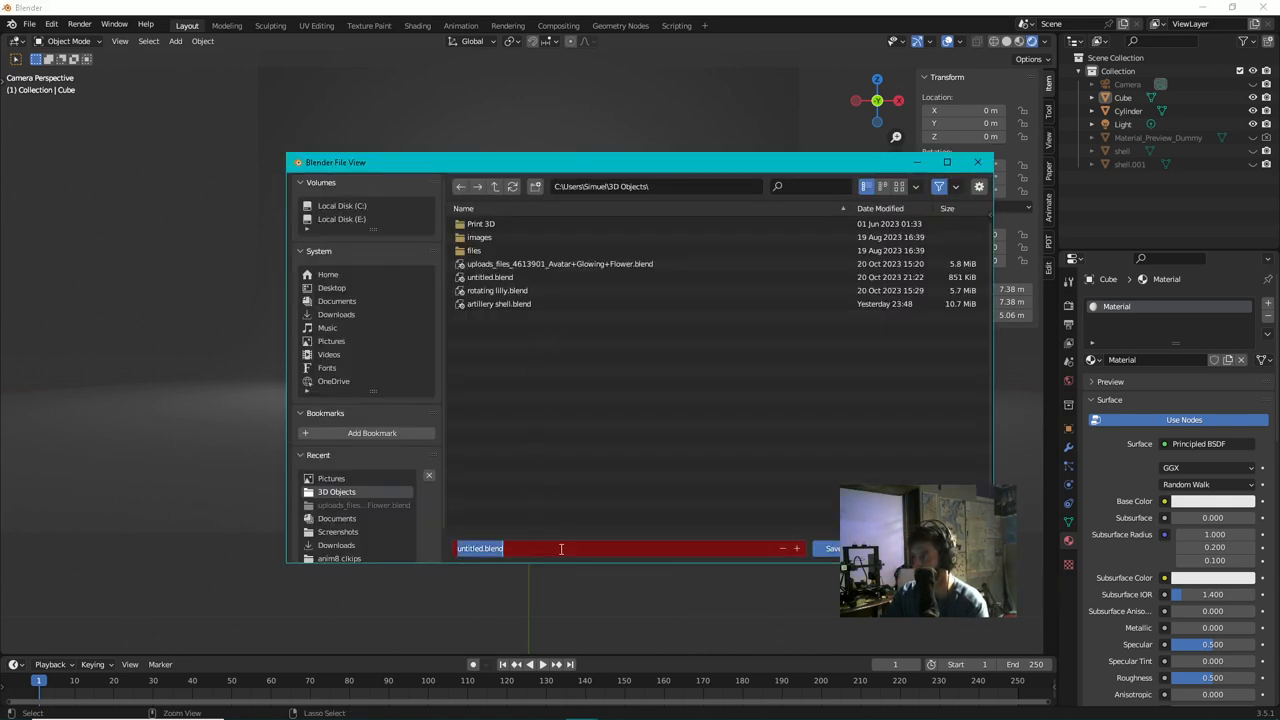
# Step: Save the scene under the new name shell1.blend
pyautogui.write('shell1')
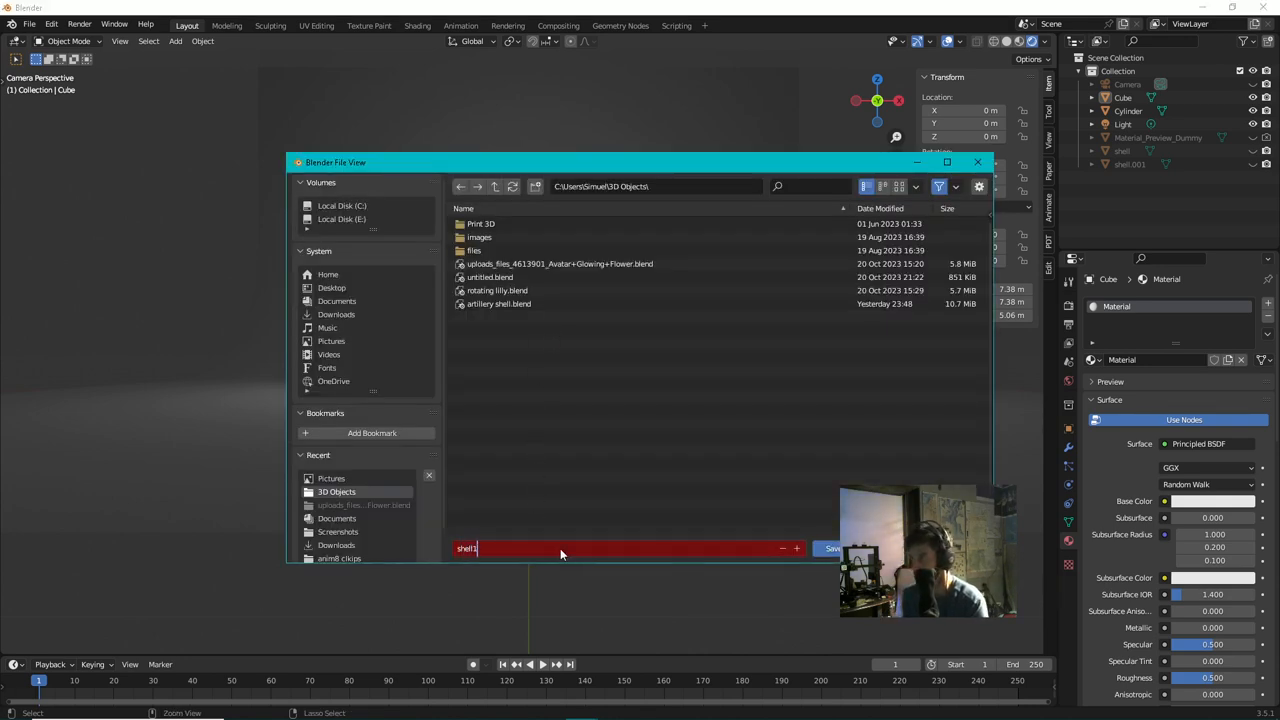
pyautogui.click(832, 548)
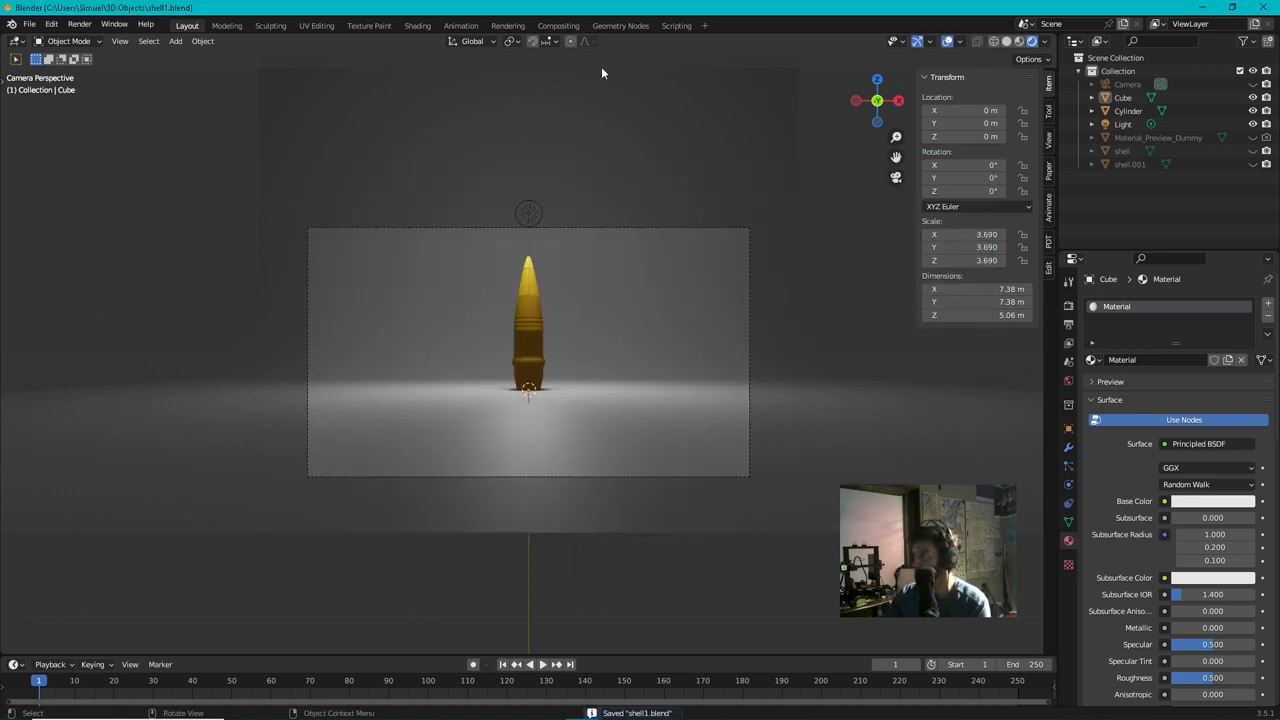
# Step: Render a test image of the gold shell with F12, review it and close the result
pyautogui.press('F12')
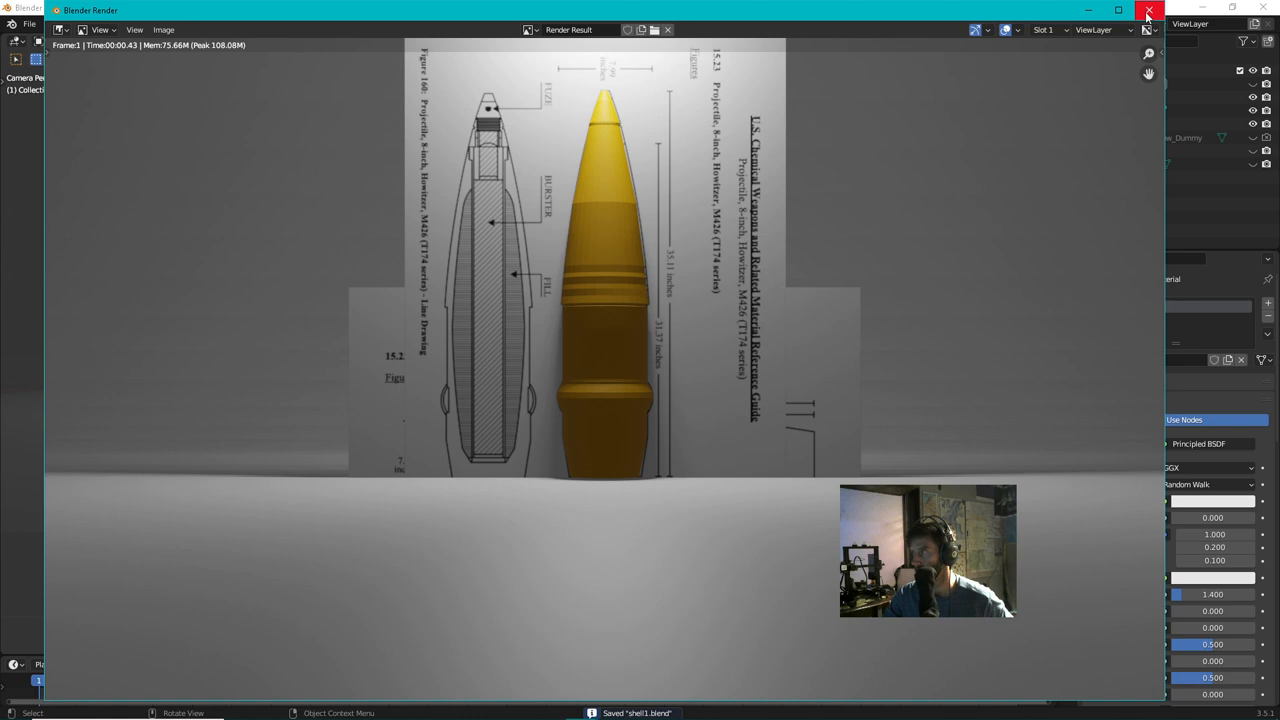
pyautogui.click(1148, 12)
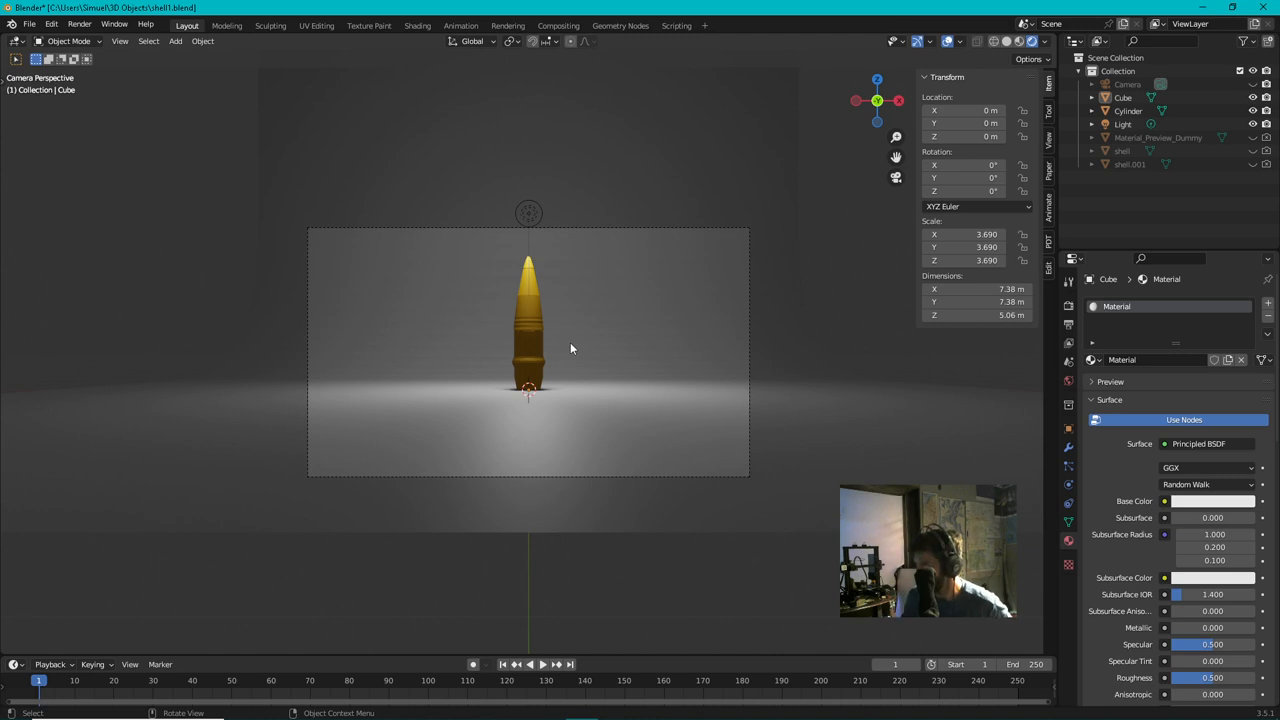
pyautogui.press('F12')
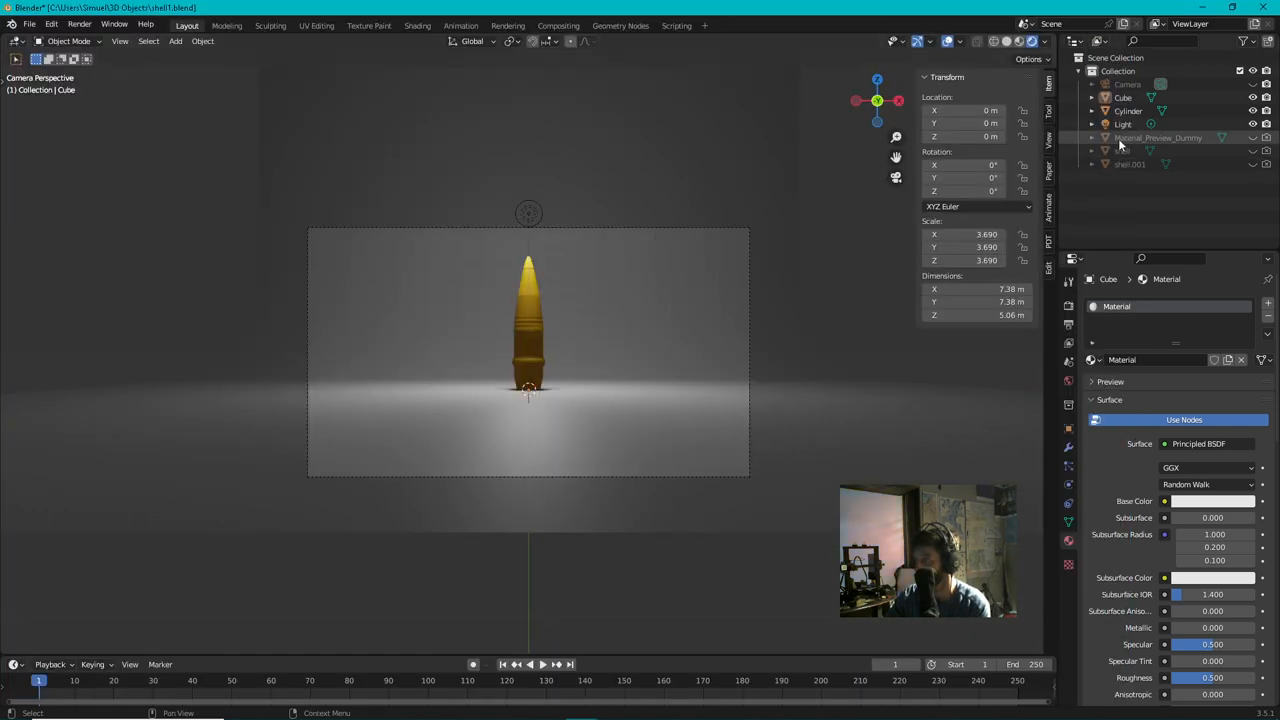
# Step: Move the camera closer for a tighter framing of the shell, then select the light
pyautogui.click(1128, 84)
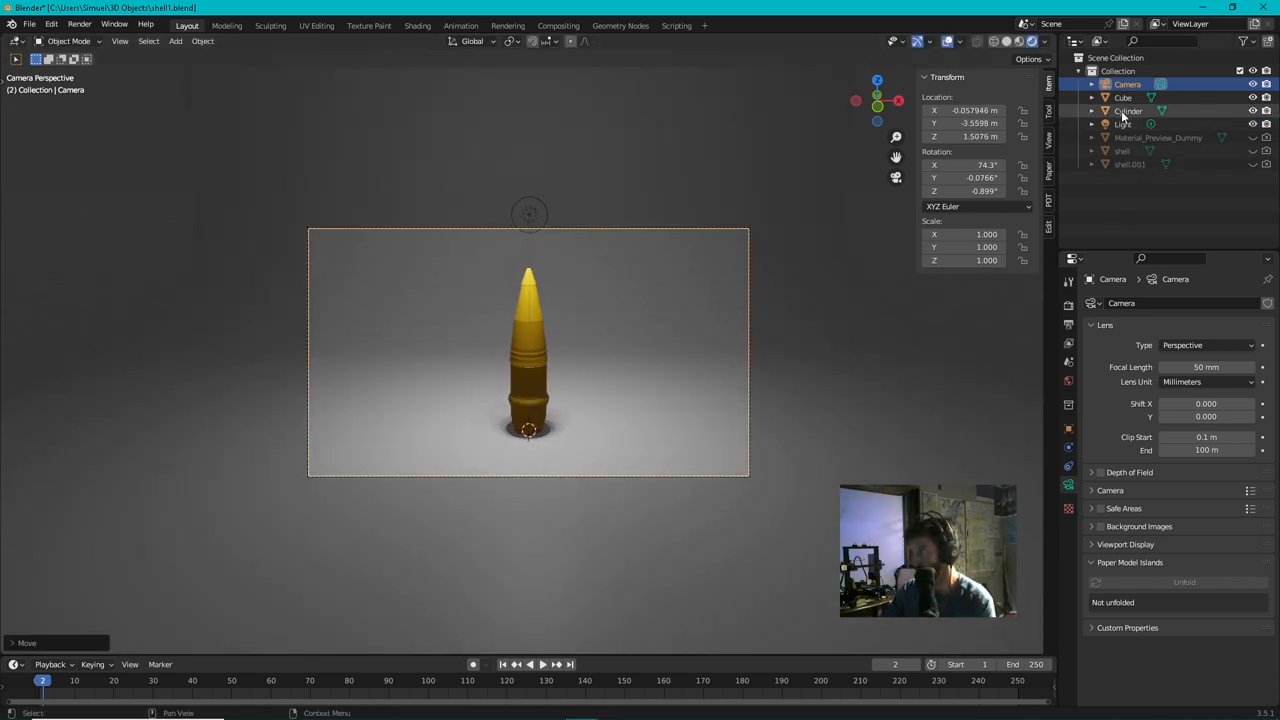
pyautogui.click(1124, 124)
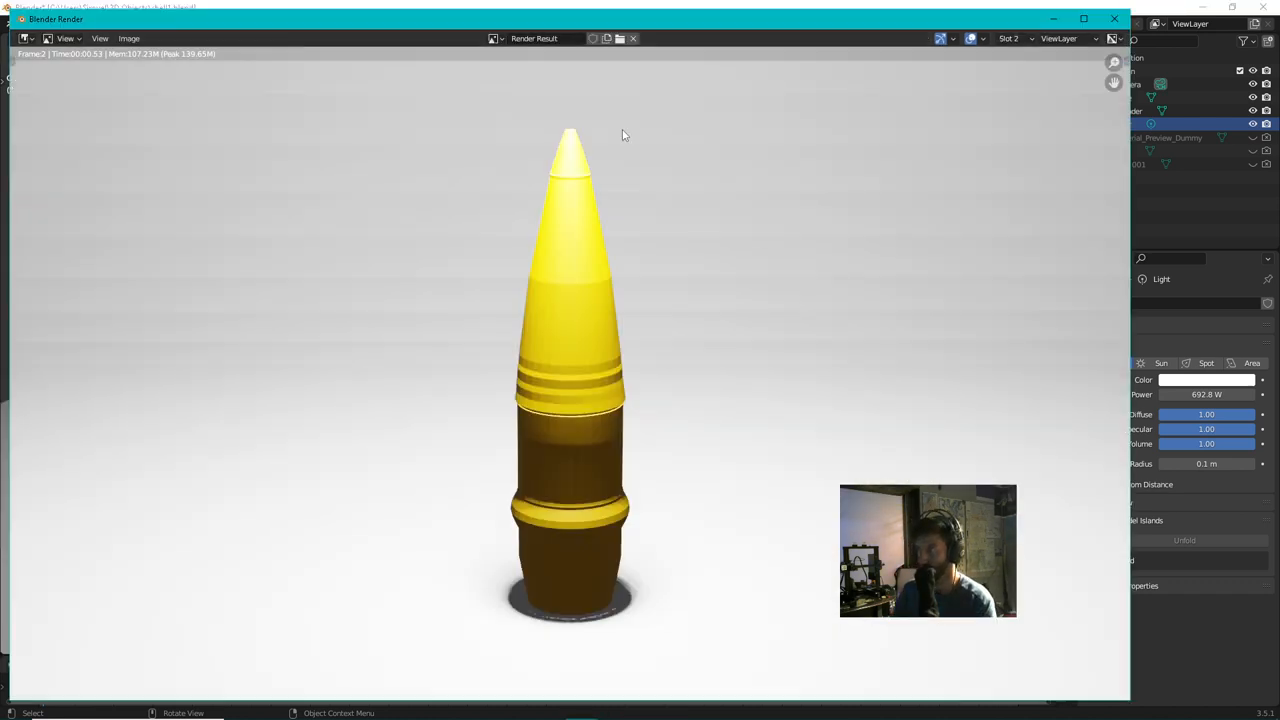
pyautogui.moveTo(880, 390)
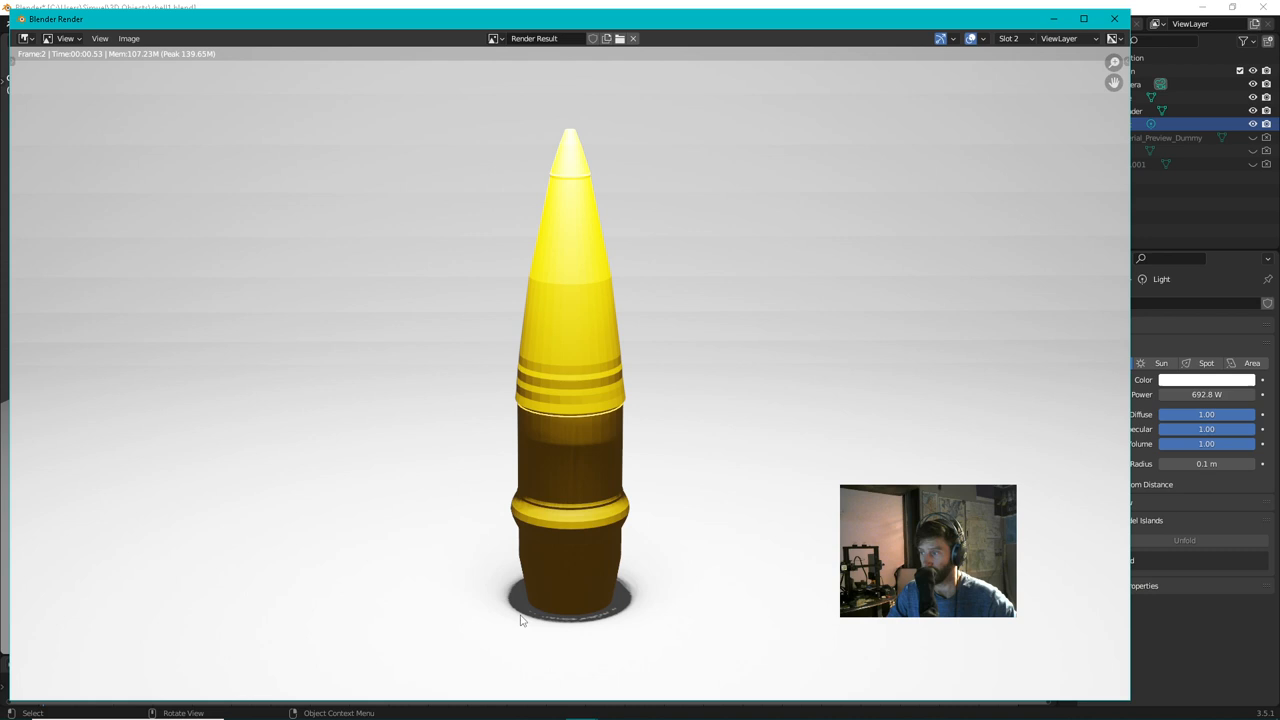
pyautogui.moveTo(570, 616)
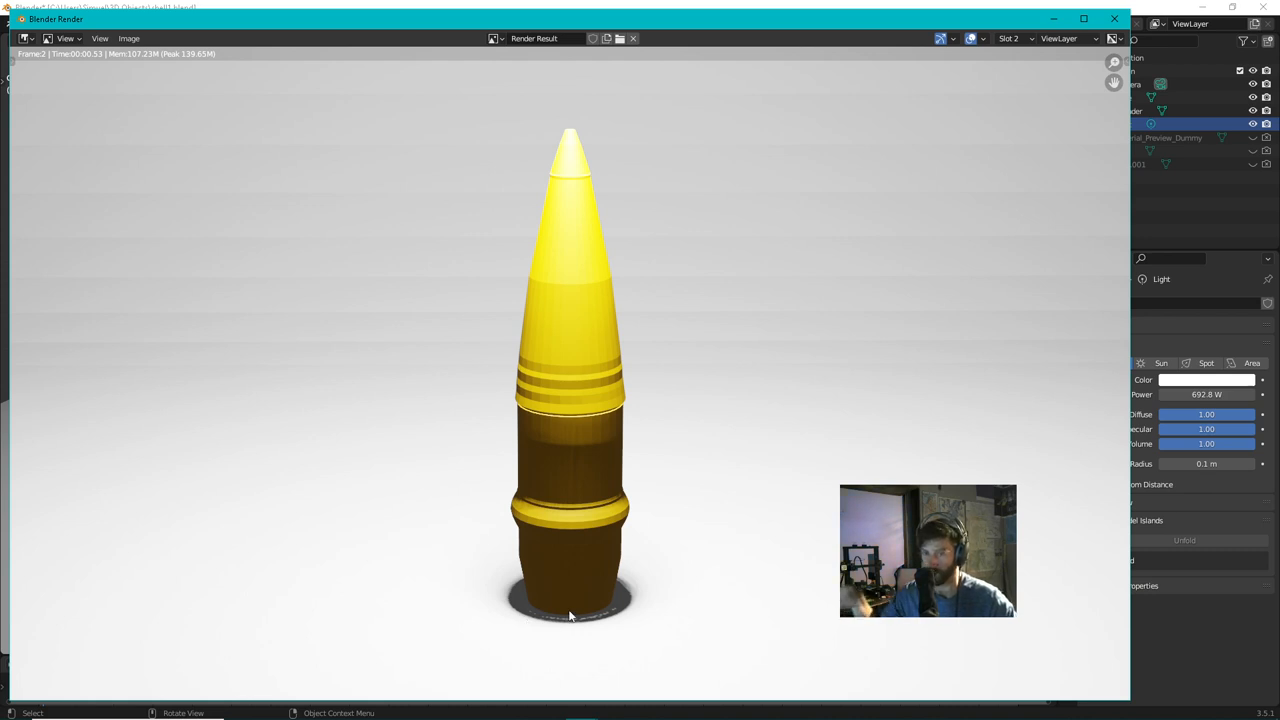